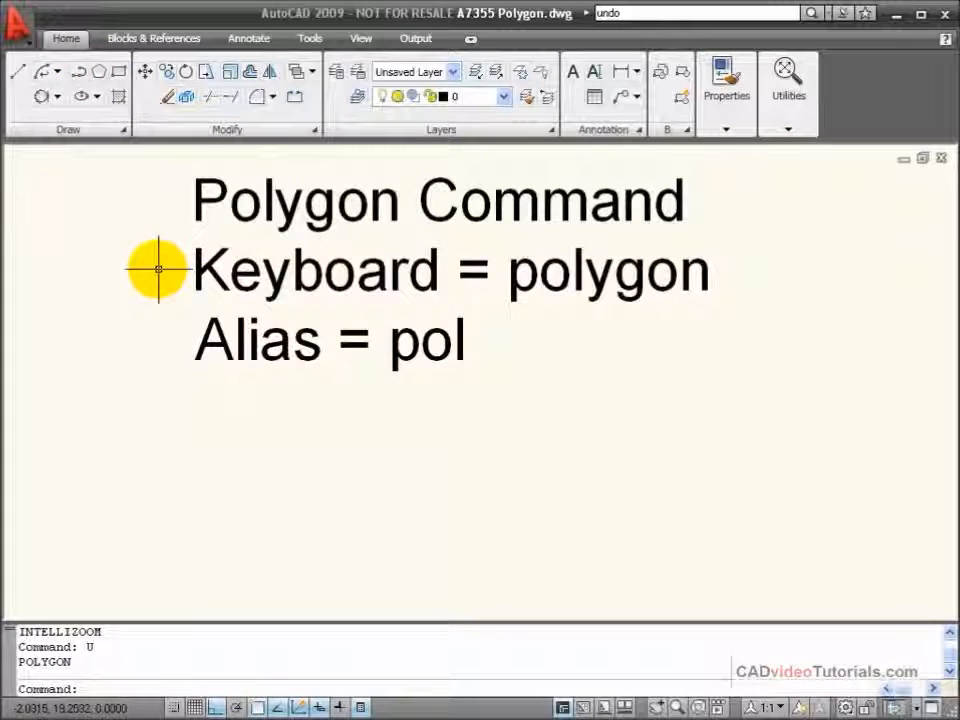
pyautogui.moveTo(98, 72)
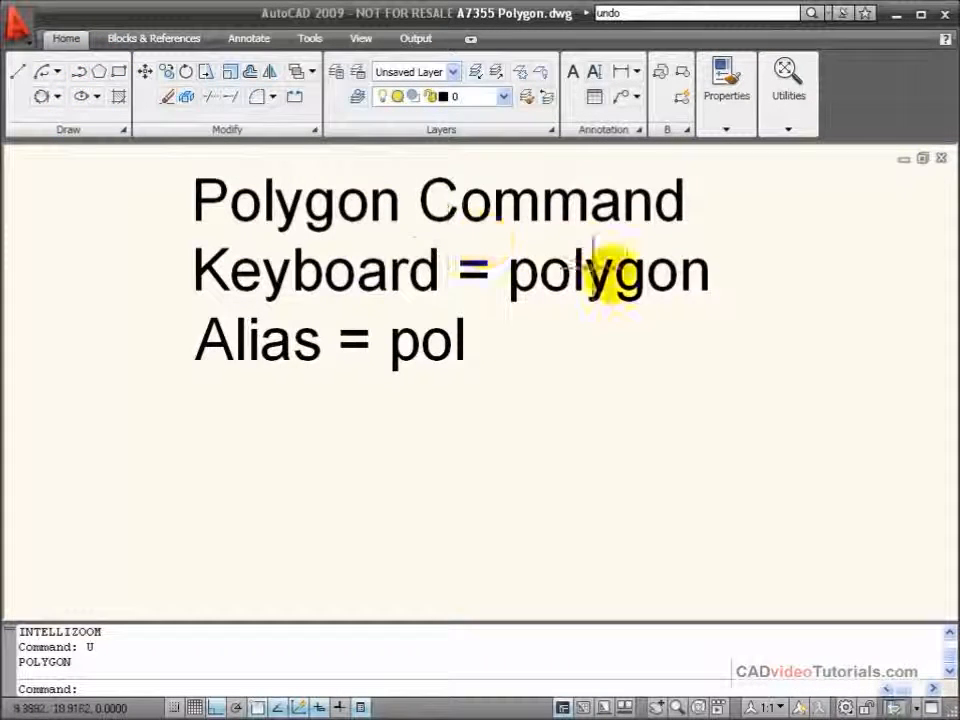
pyautogui.moveTo(428, 412)
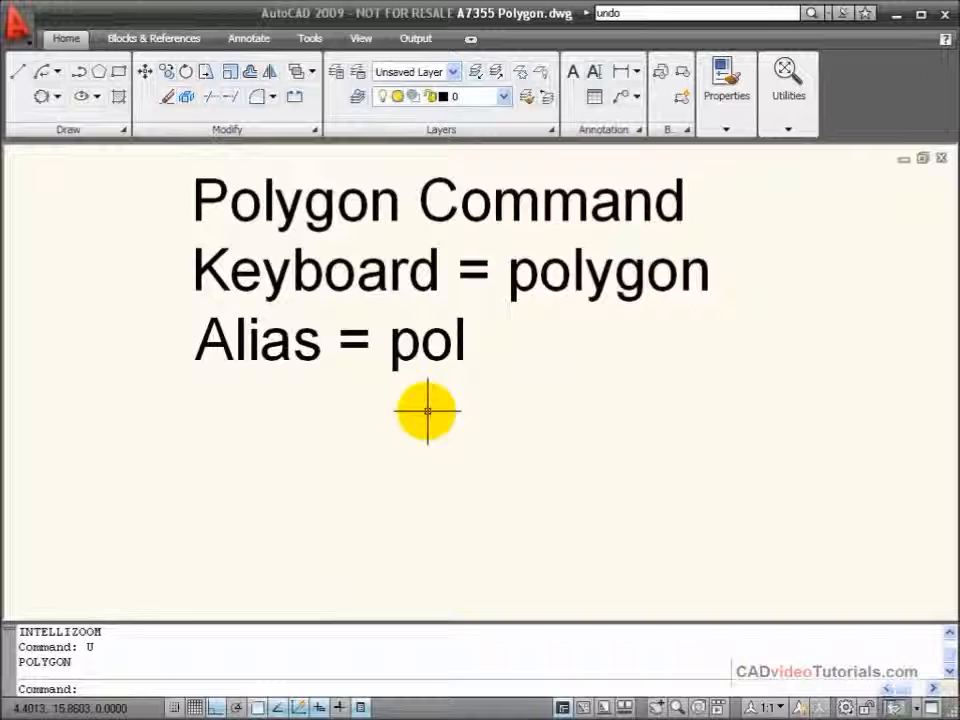
pyautogui.moveTo(284, 418)
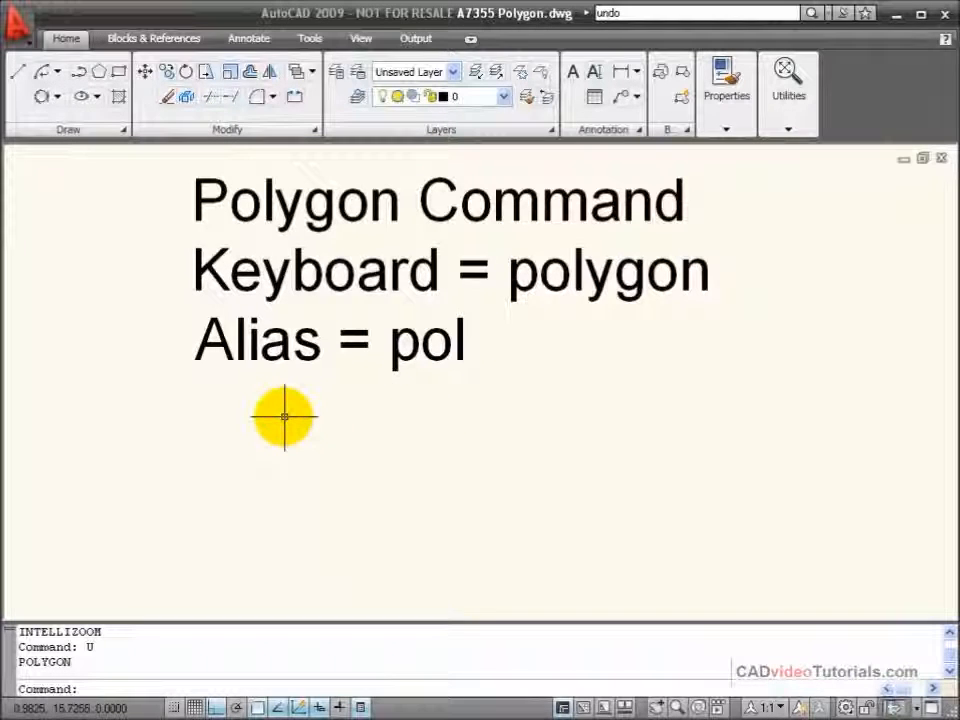
# Step: Start the POLYGON command (POL) with 6 sides and review its placement options
pyautogui.write('POL')
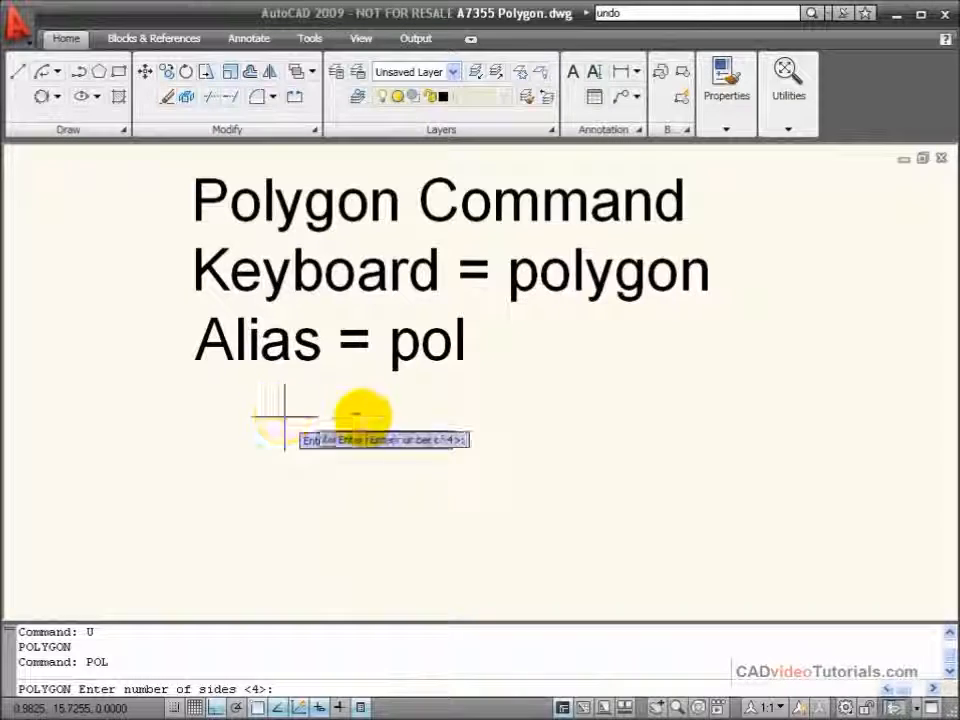
pyautogui.moveTo(568, 376)
pyautogui.write('6')
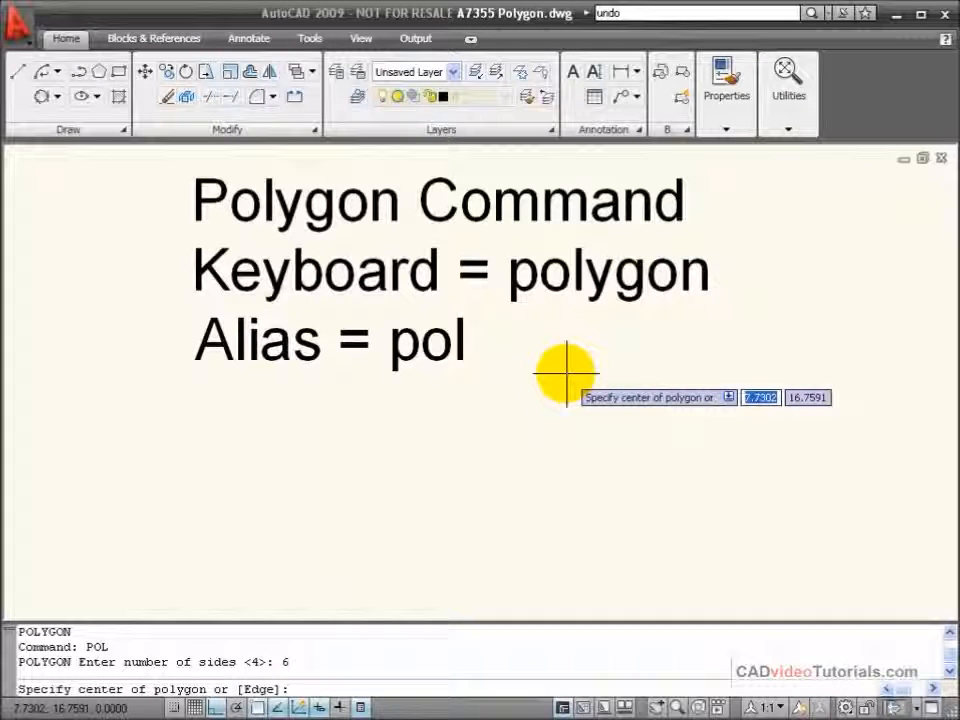
pyautogui.moveTo(550, 410)
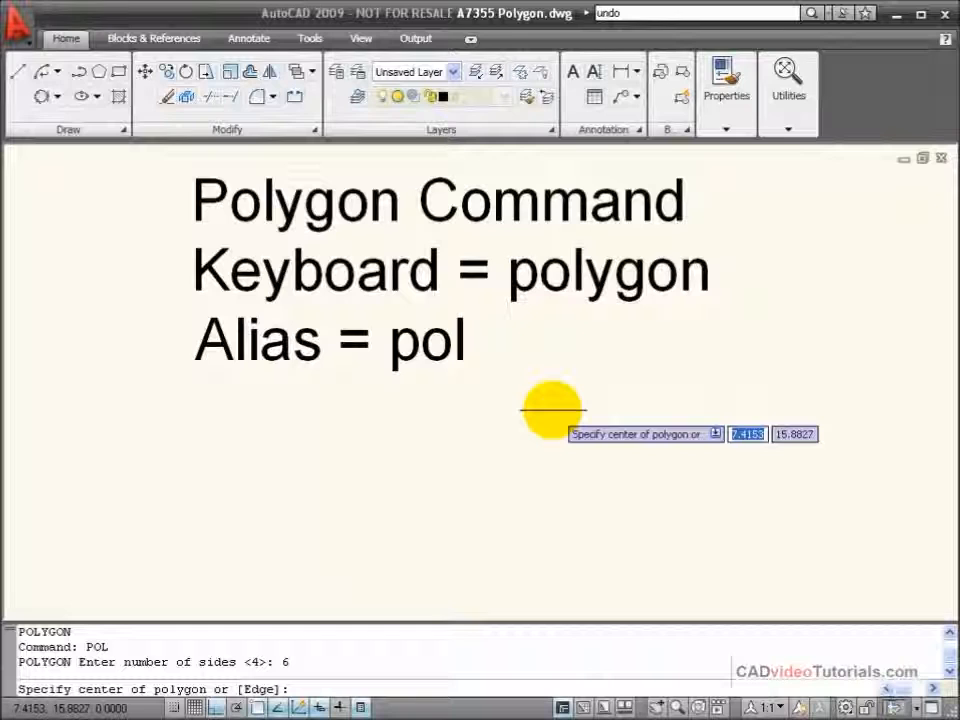
pyautogui.moveTo(530, 380)
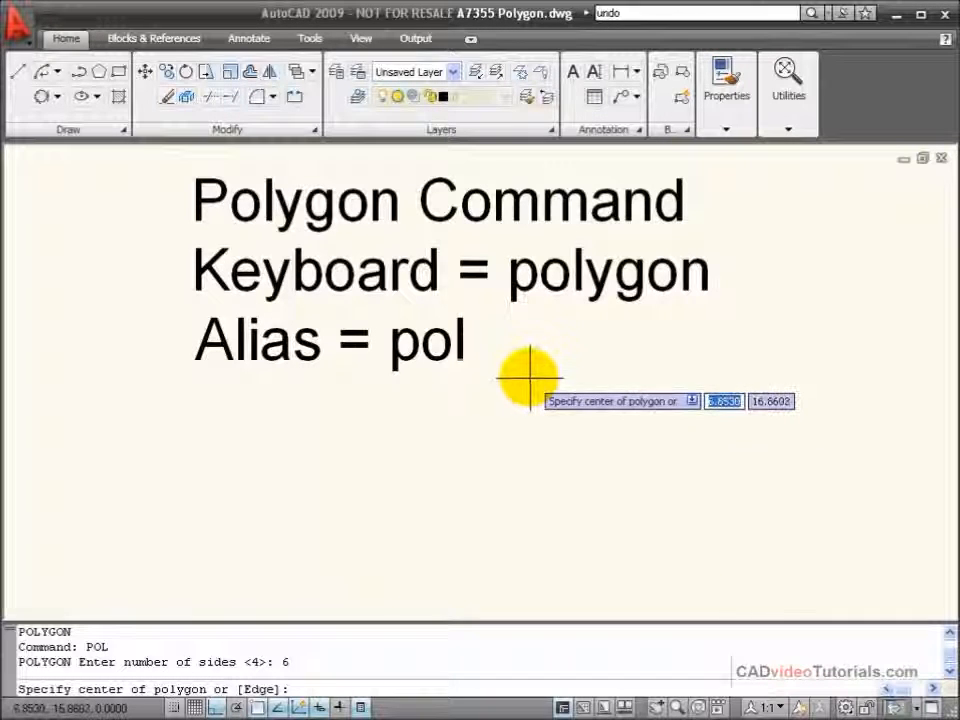
pyautogui.rightClick(530, 380)
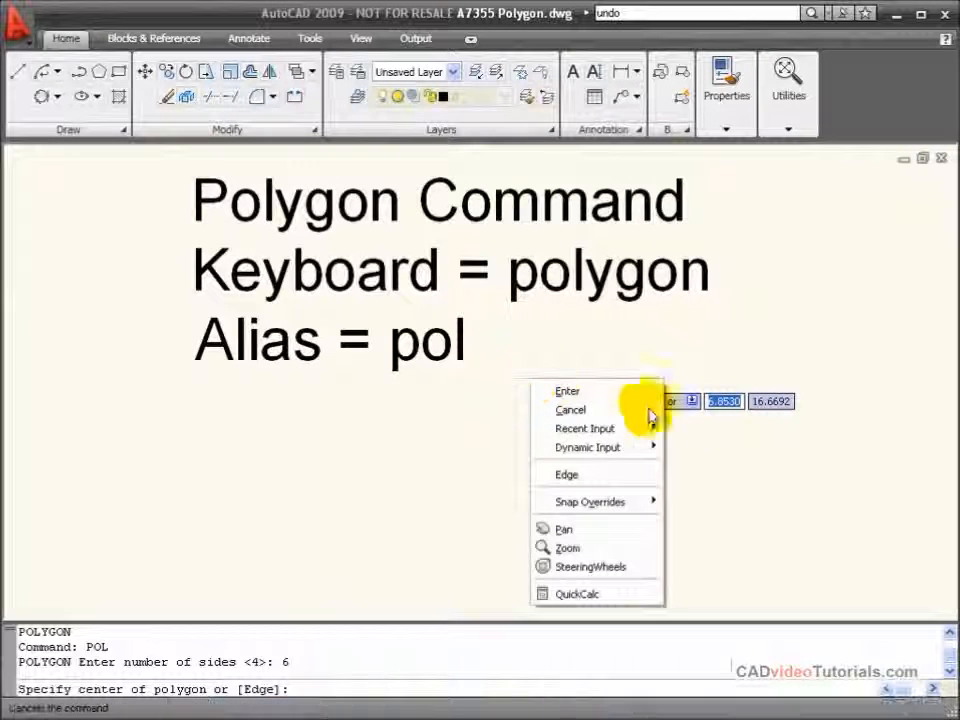
pyautogui.moveTo(584, 488)
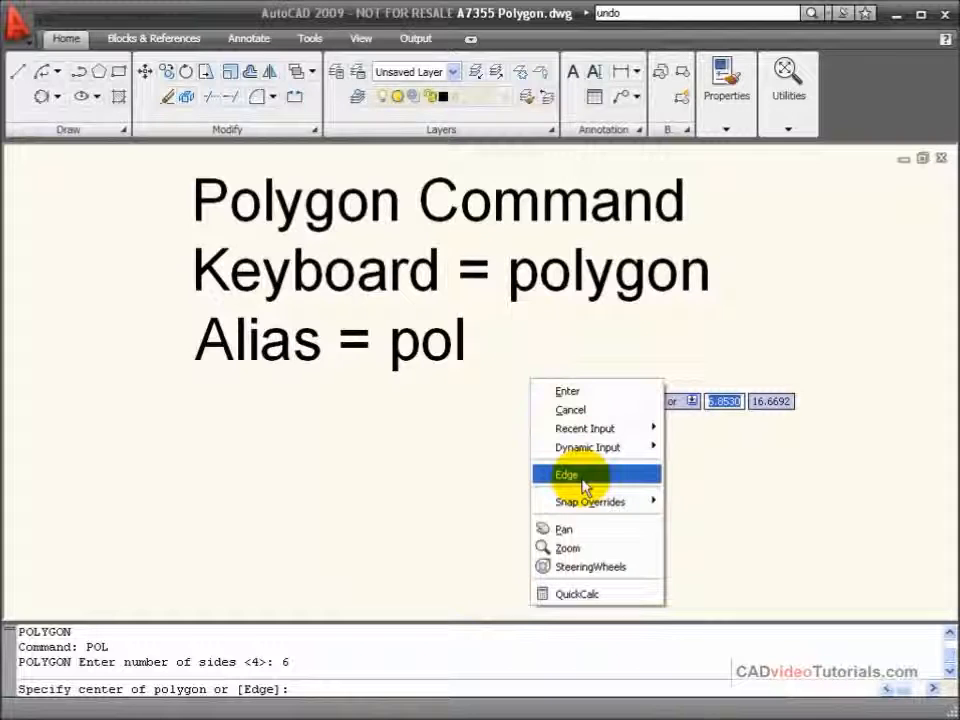
pyautogui.moveTo(596, 410)
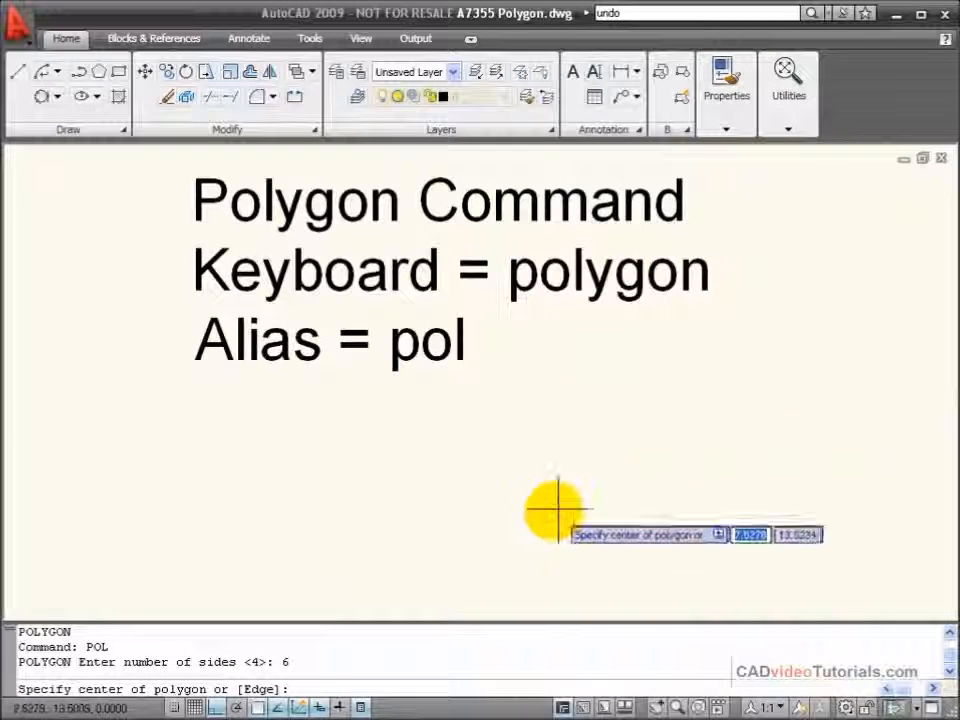
# Step: Place the hexagon's centre below the notes and choose Inscribed in circle
pyautogui.click(556, 510)
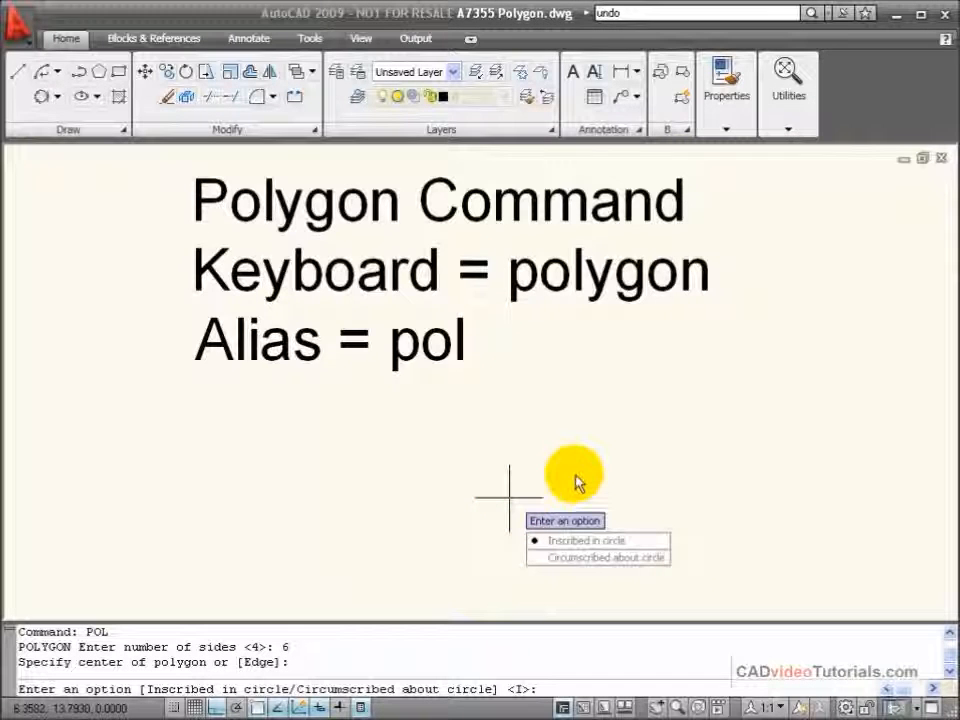
pyautogui.moveTo(664, 450)
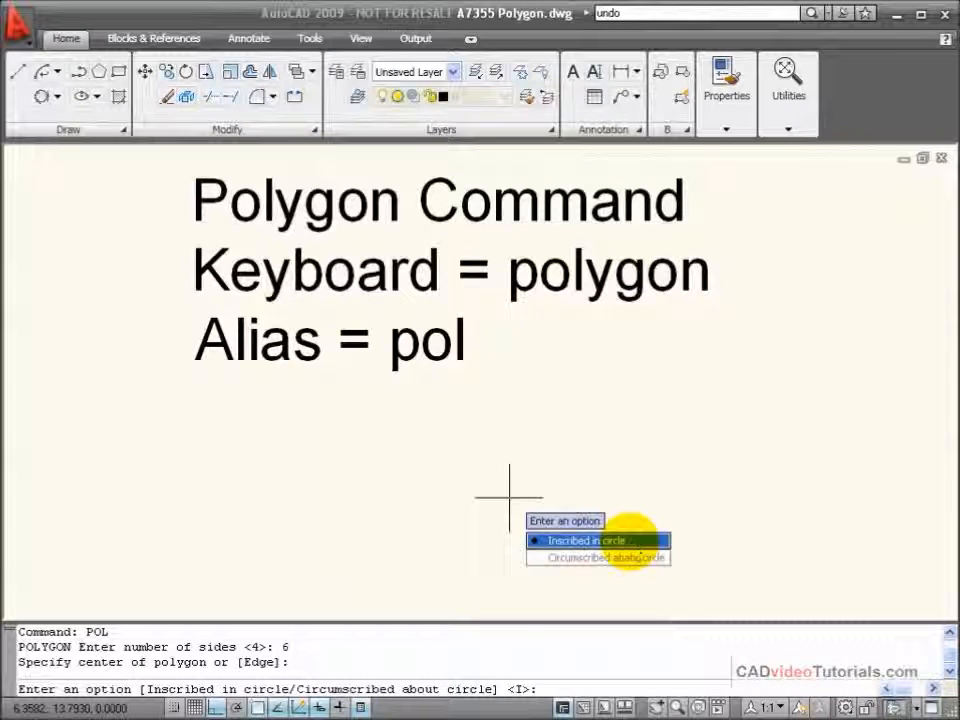
pyautogui.moveTo(624, 556)
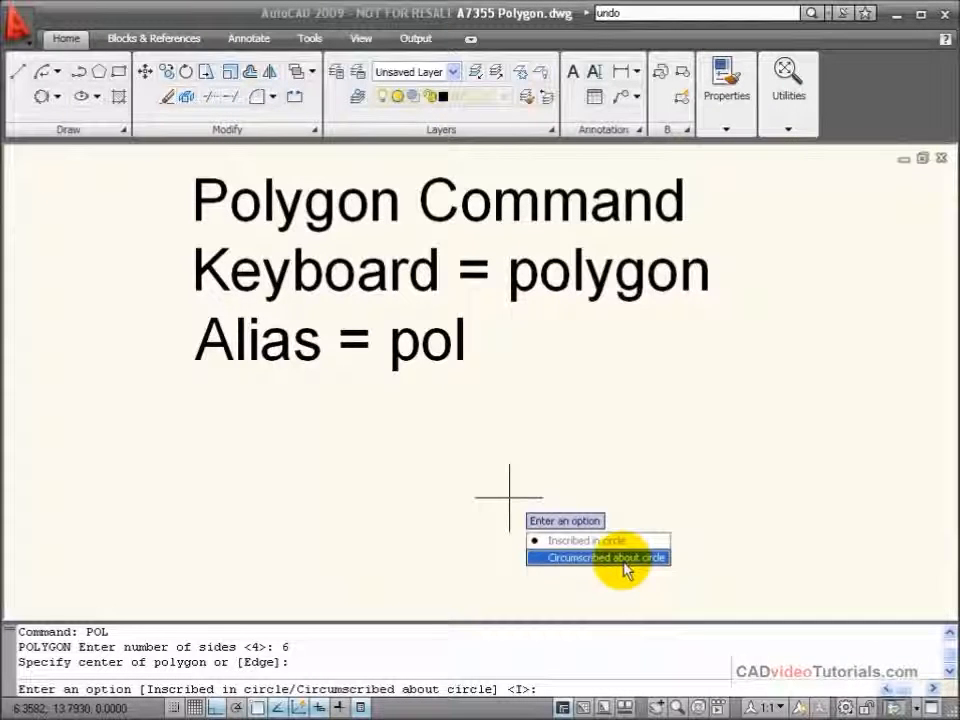
pyautogui.moveTo(596, 540)
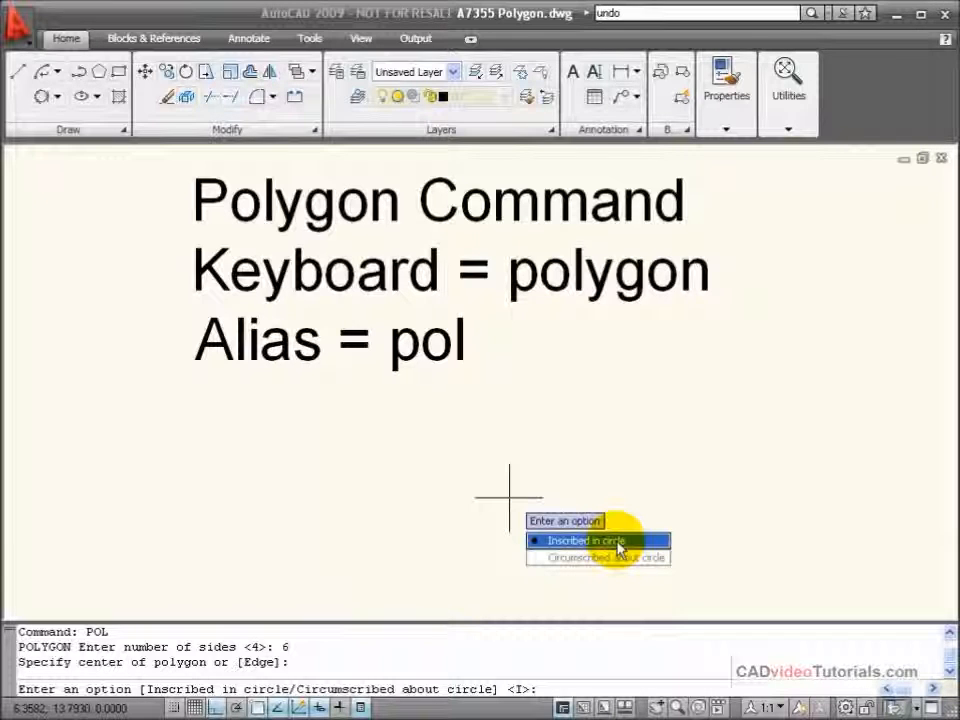
pyautogui.click(572, 540)
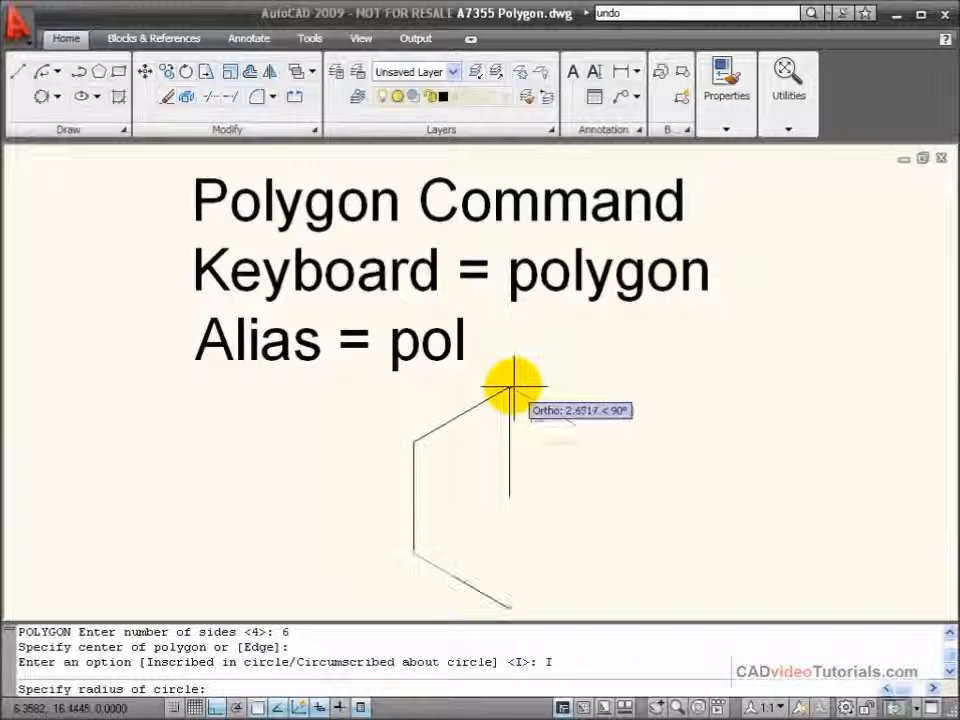
pyautogui.moveTo(508, 390)
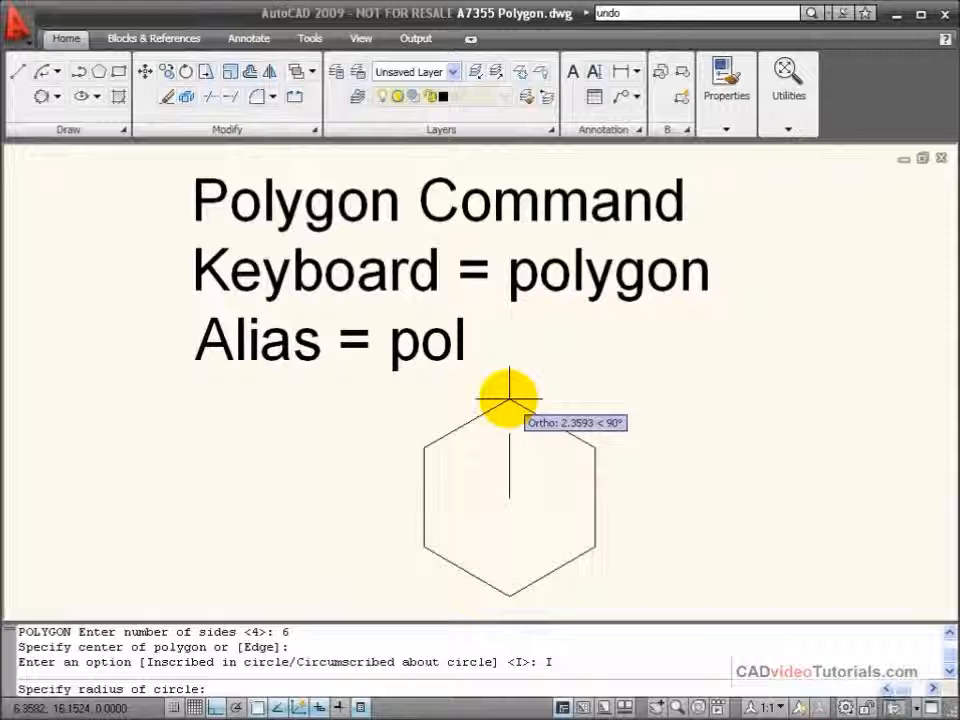
pyautogui.moveTo(510, 400)
pyautogui.write('2')
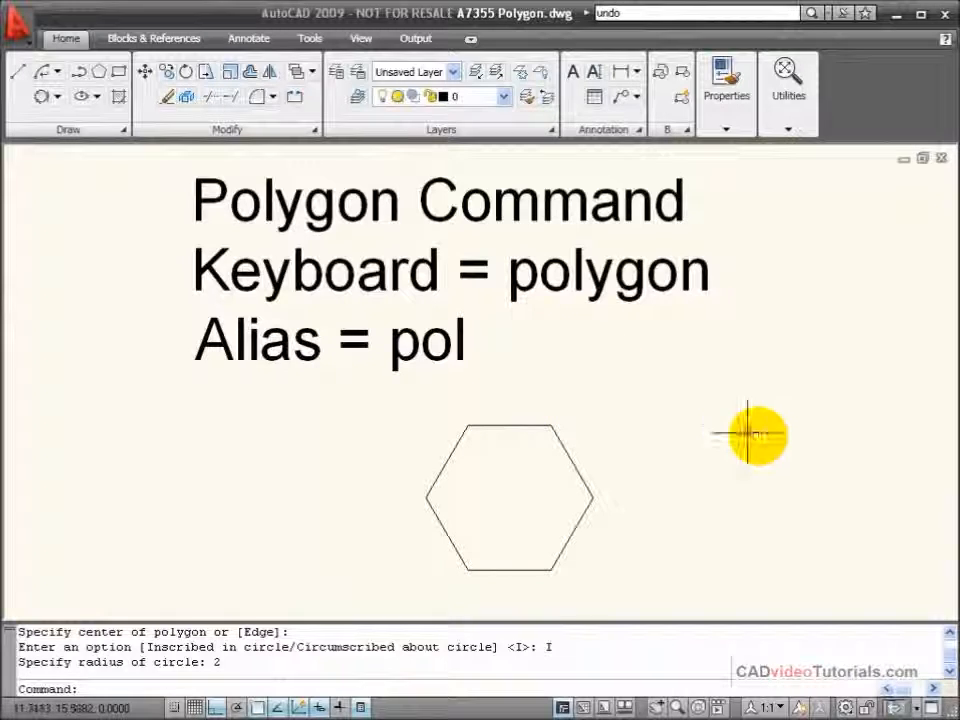
pyautogui.moveTo(760, 448)
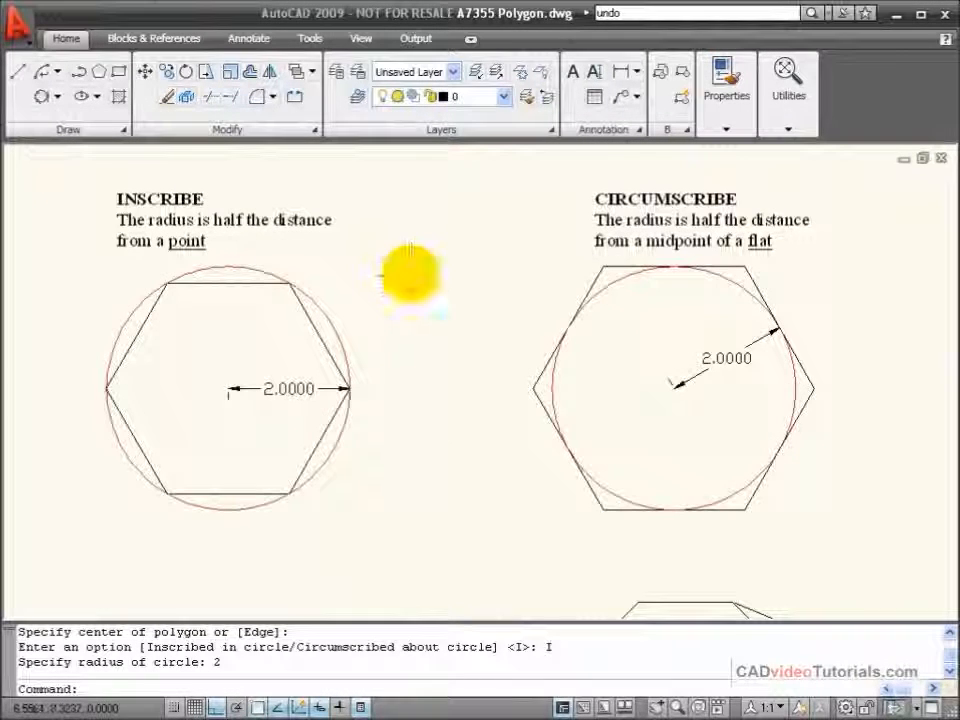
pyautogui.moveTo(408, 258)
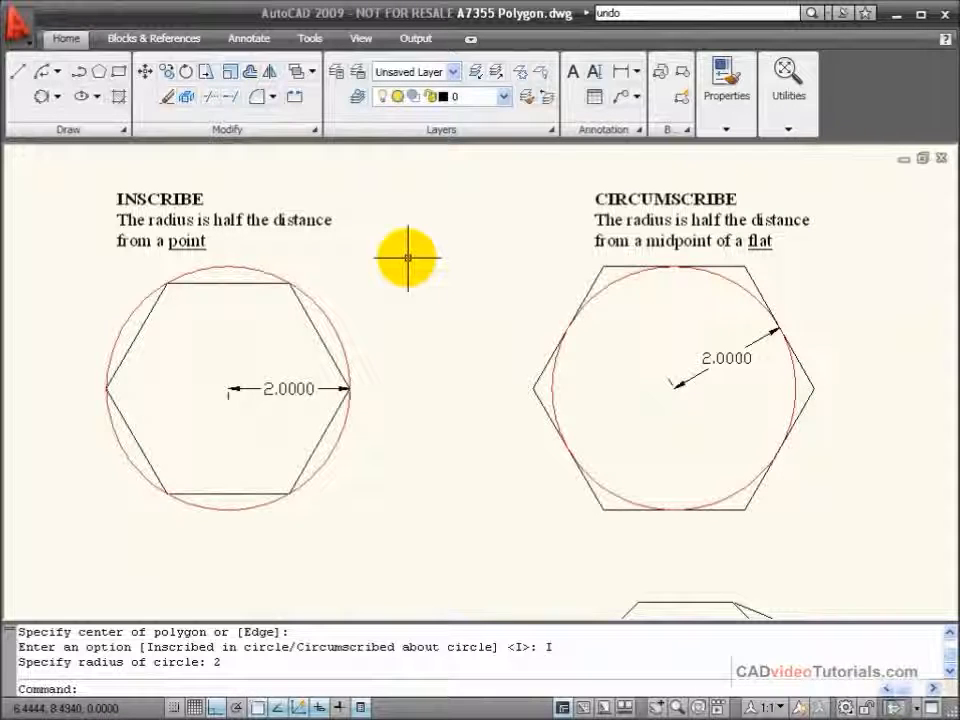
pyautogui.moveTo(376, 284)
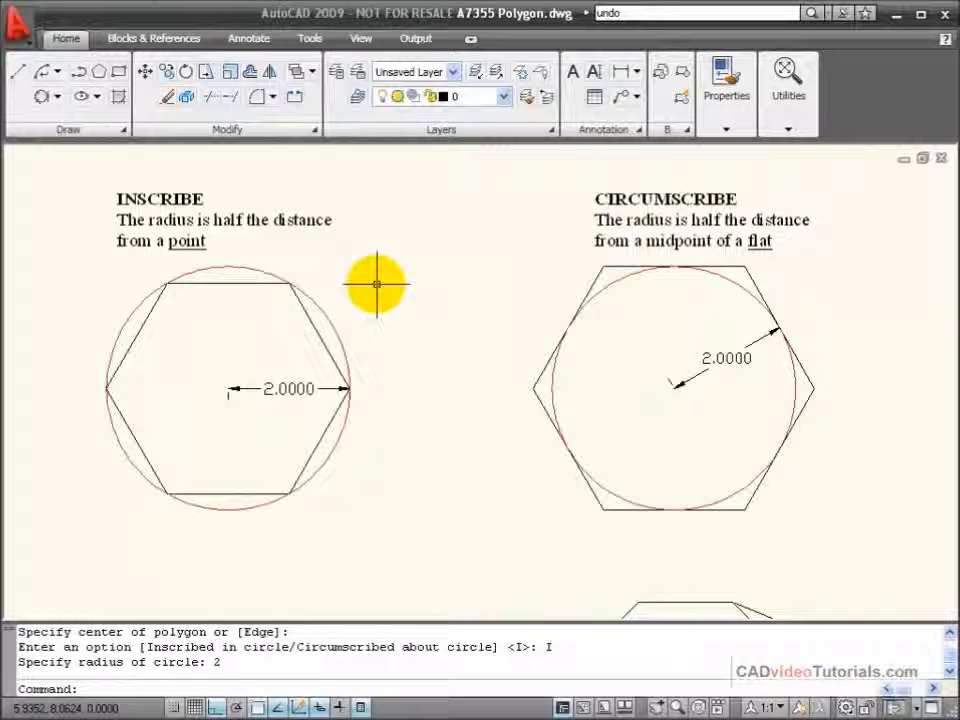
pyautogui.moveTo(198, 376)
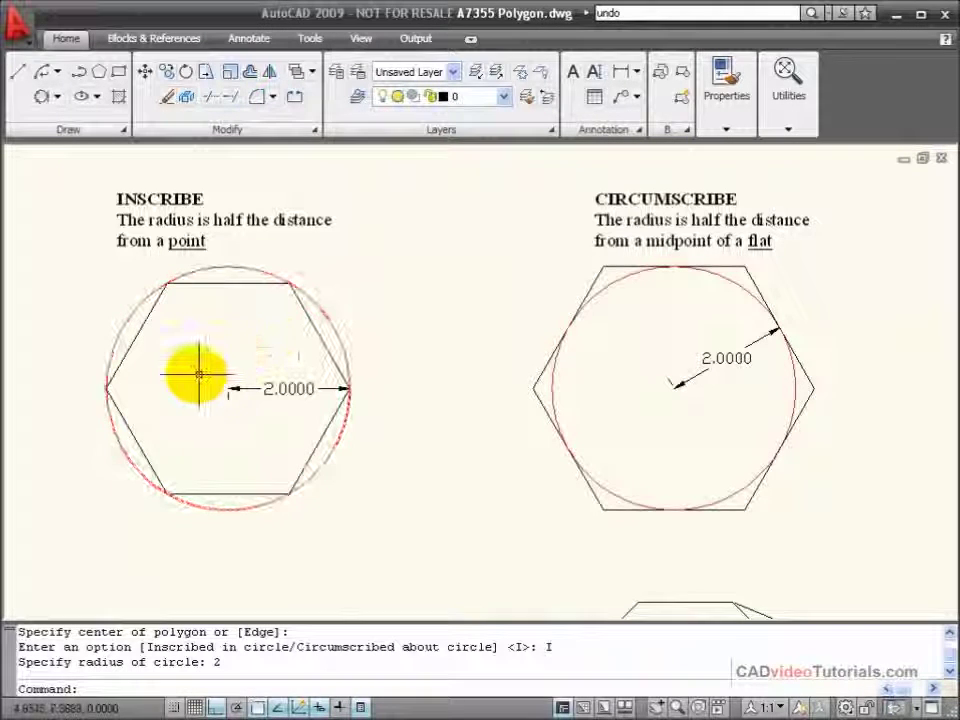
pyautogui.moveTo(460, 322)
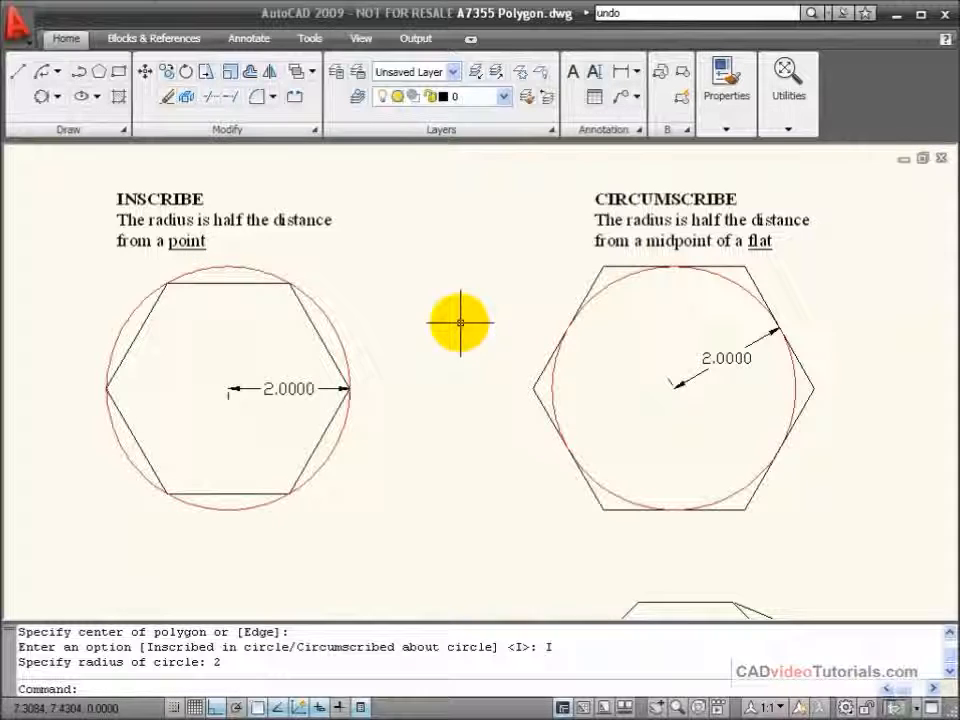
pyautogui.moveTo(276, 360)
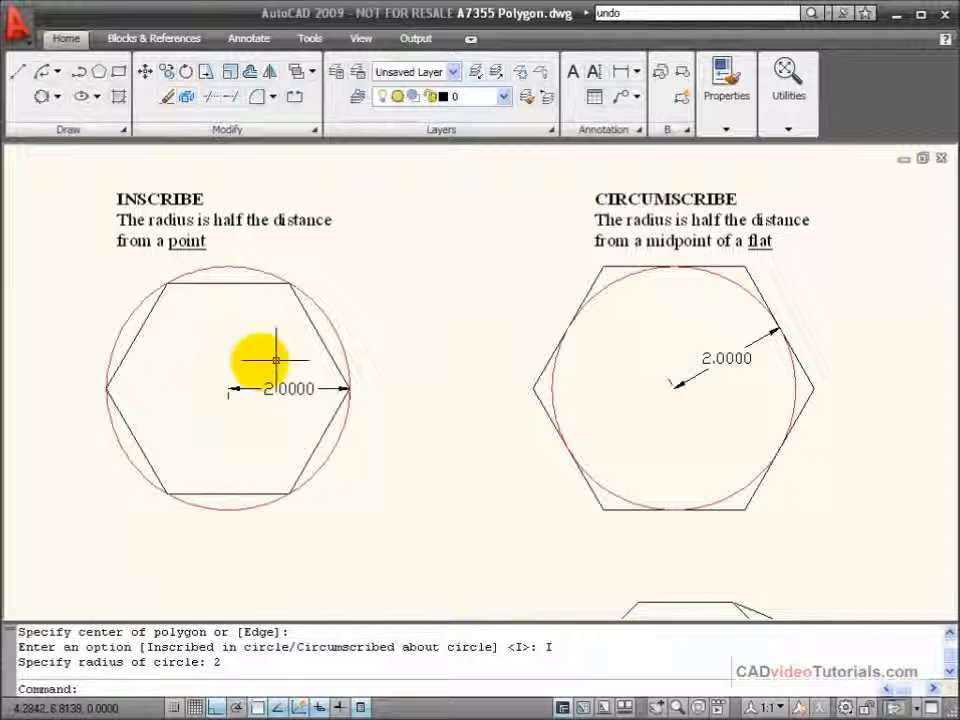
pyautogui.moveTo(230, 344)
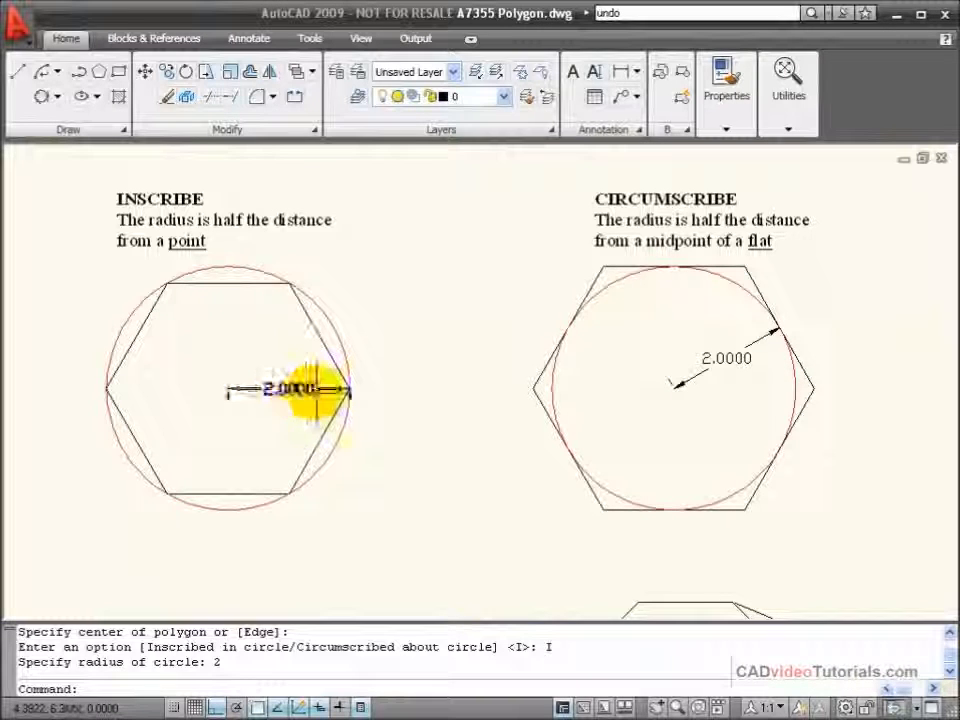
pyautogui.moveTo(452, 328)
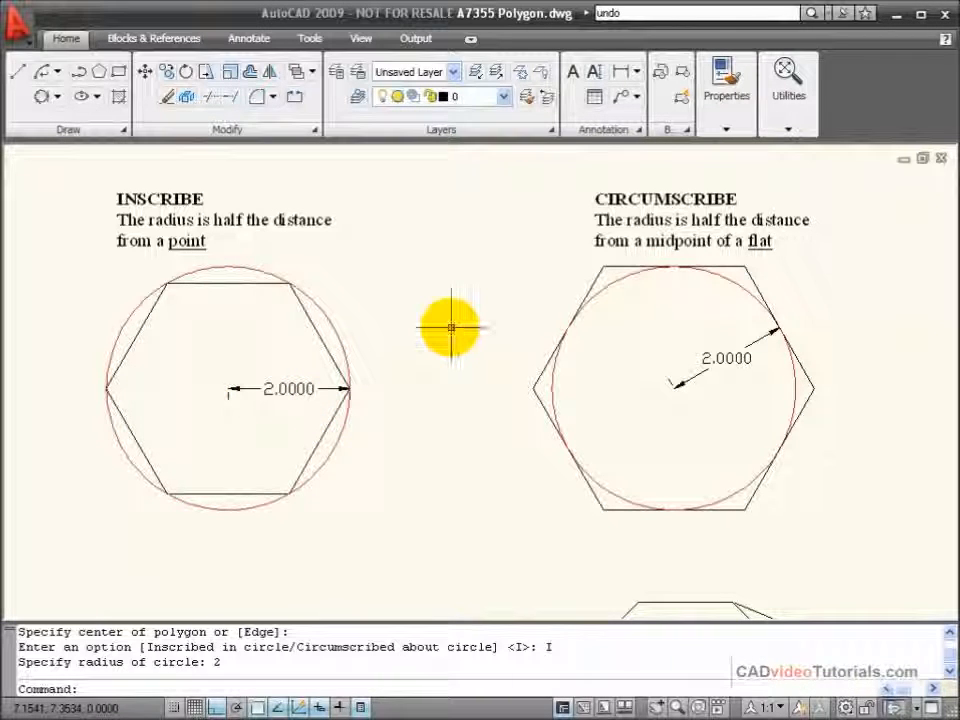
pyautogui.moveTo(344, 292)
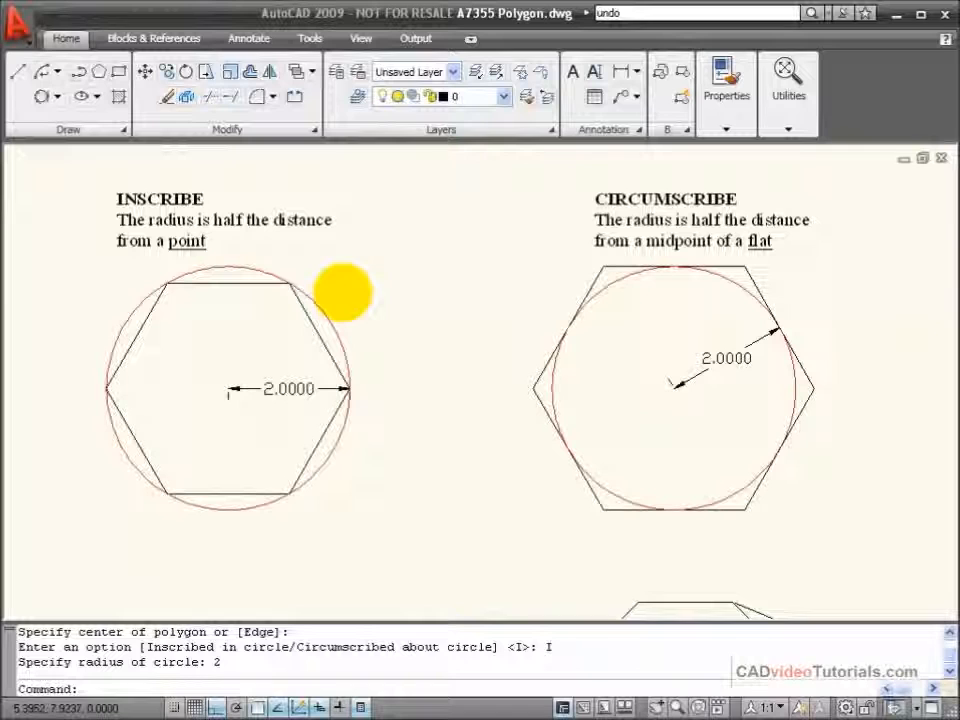
pyautogui.moveTo(400, 350)
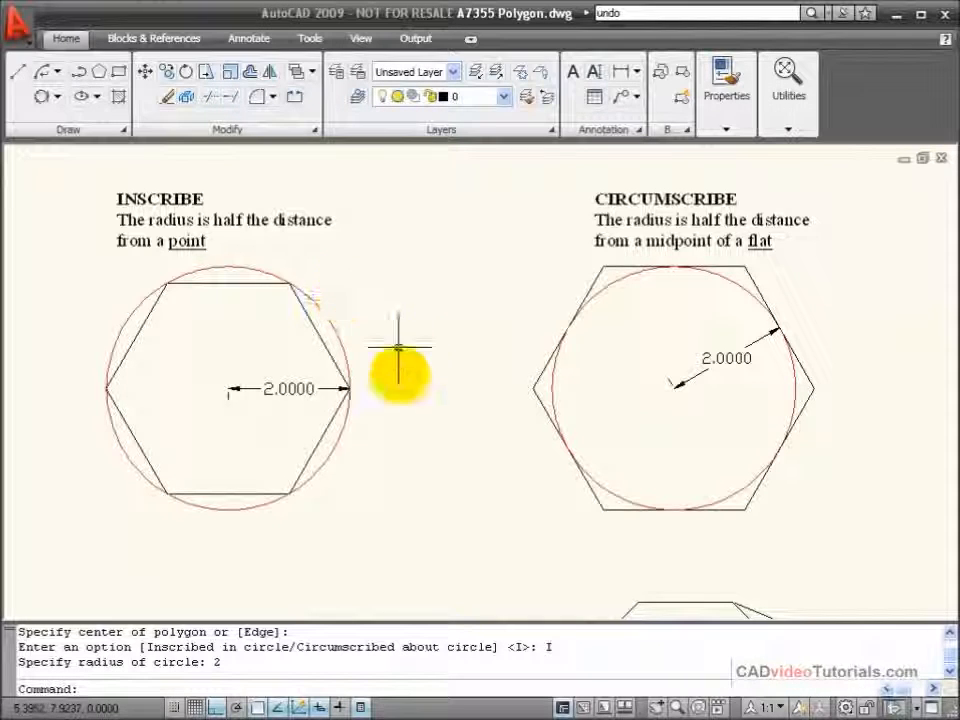
pyautogui.moveTo(244, 410)
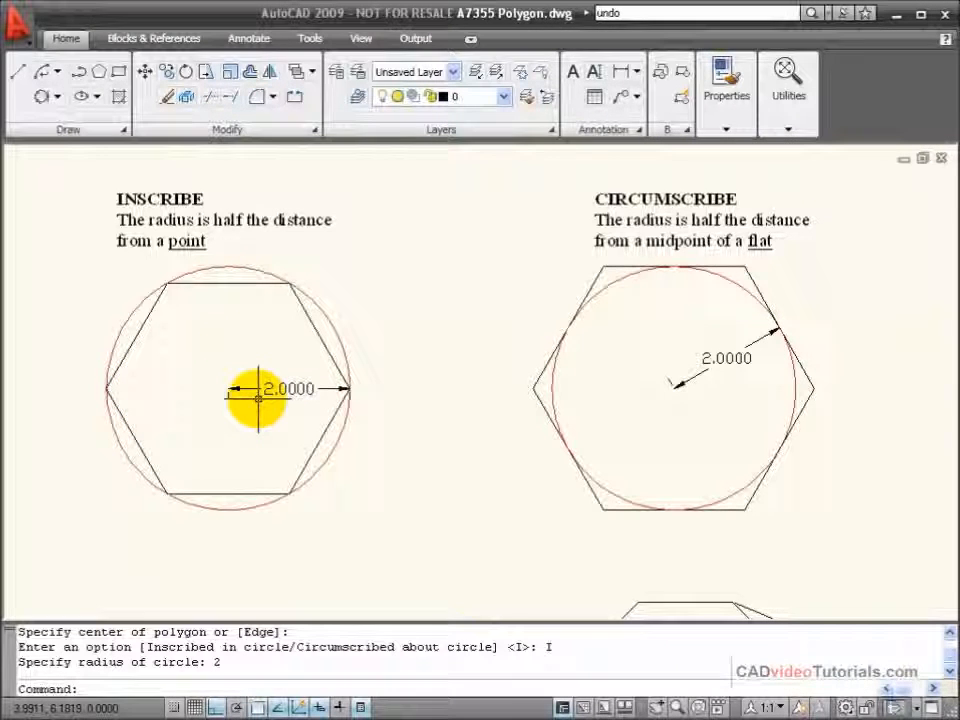
pyautogui.moveTo(916, 276)
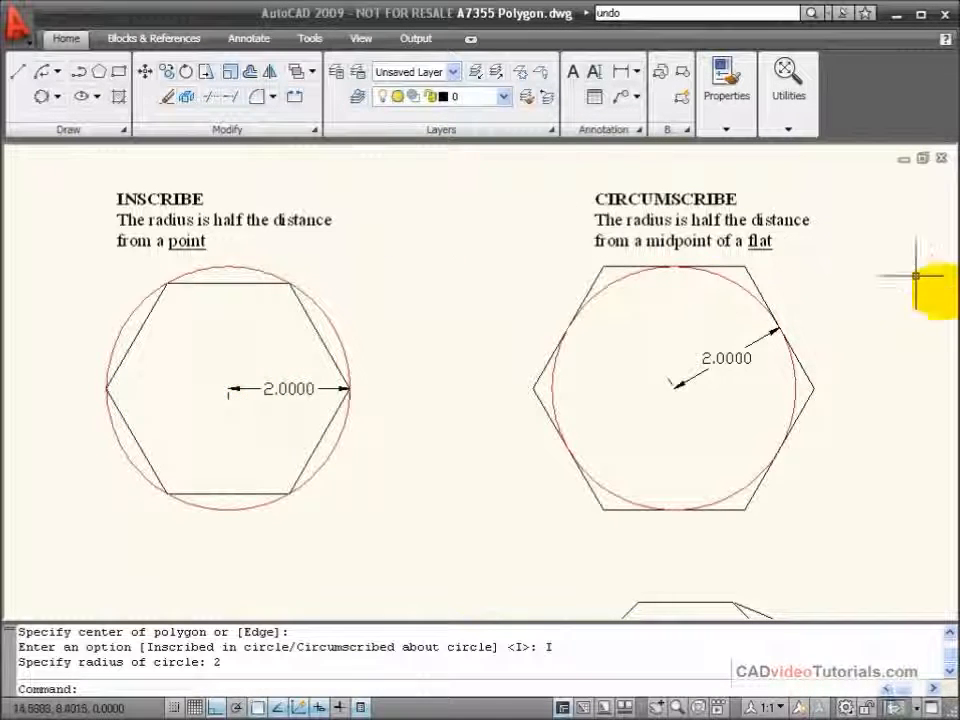
pyautogui.moveTo(520, 496)
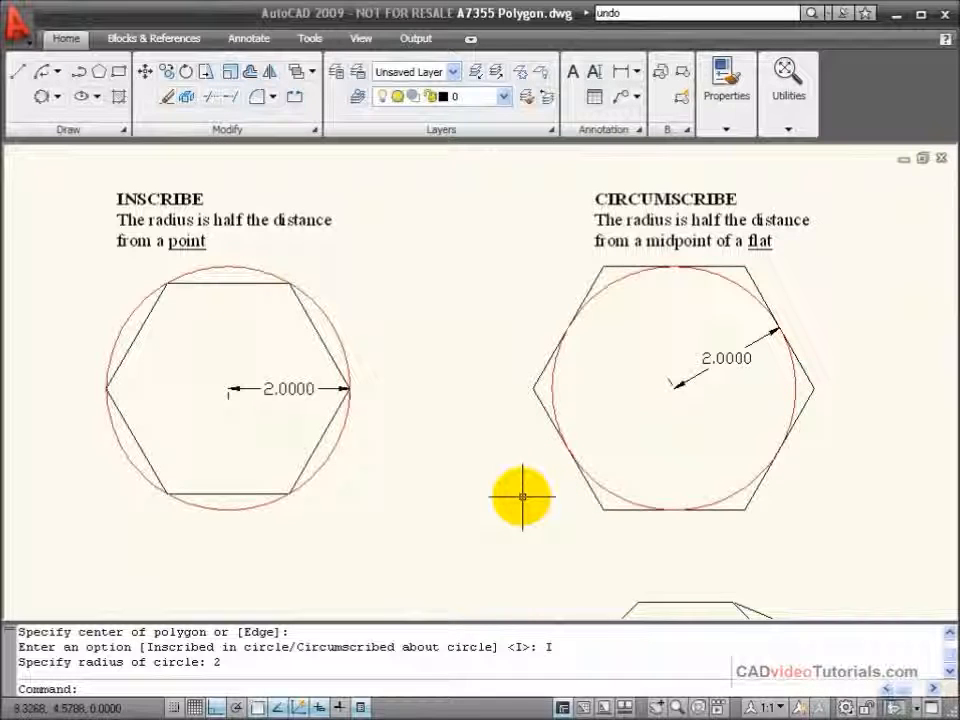
pyautogui.moveTo(592, 404)
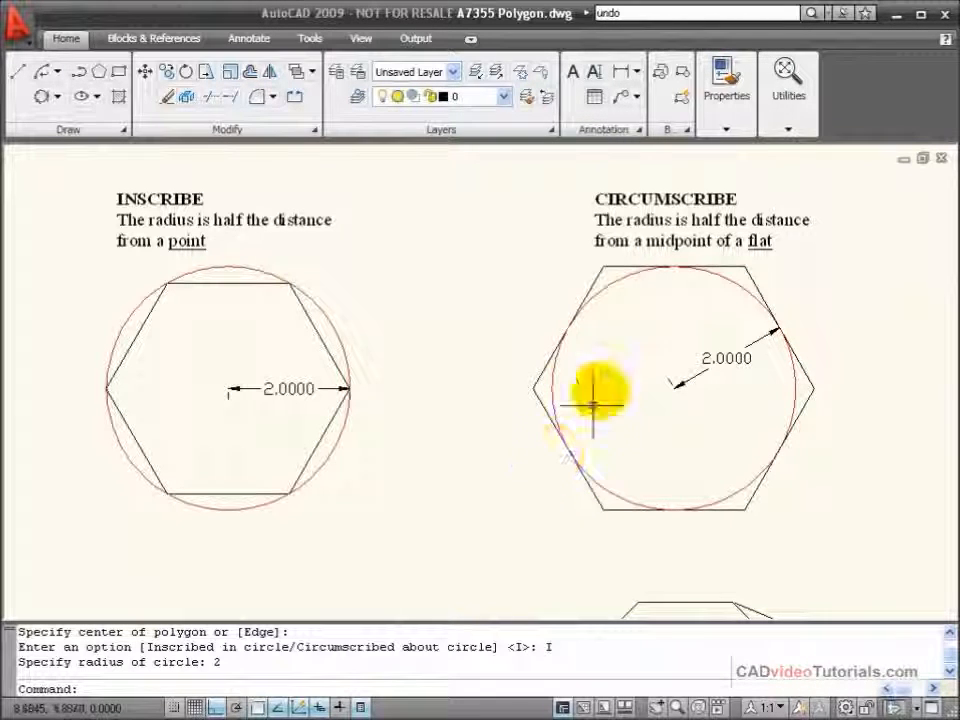
pyautogui.moveTo(620, 340)
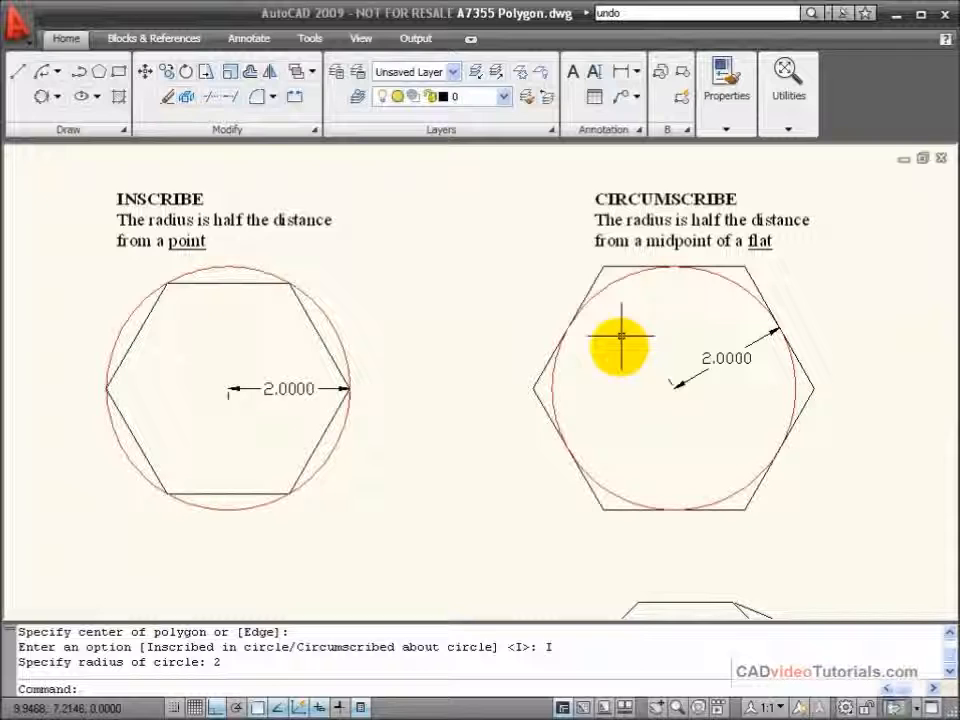
pyautogui.moveTo(718, 400)
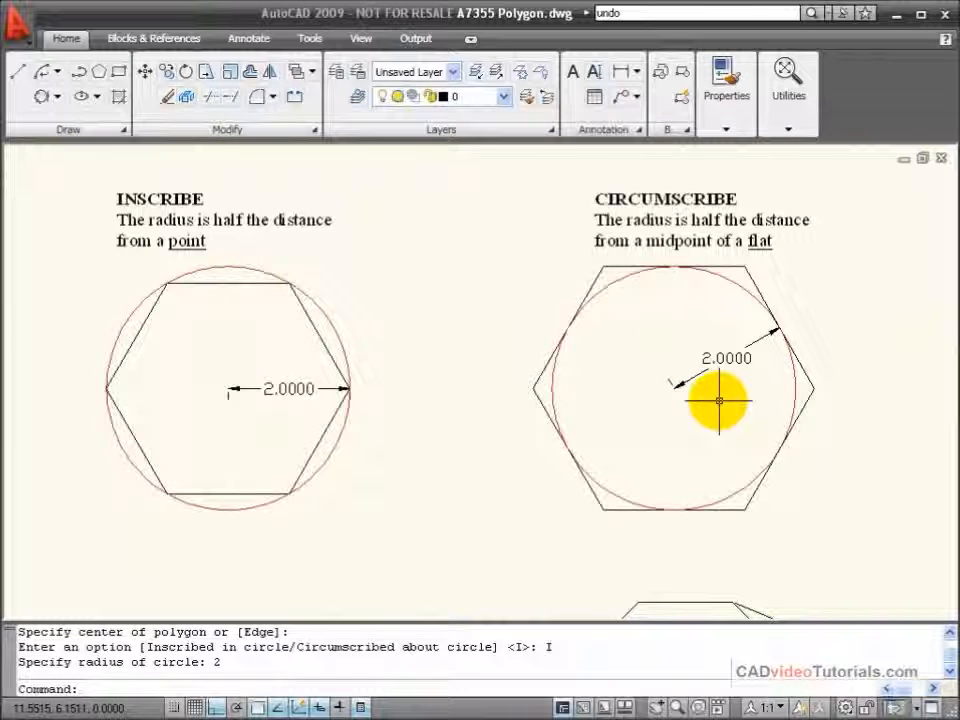
pyautogui.moveTo(740, 390)
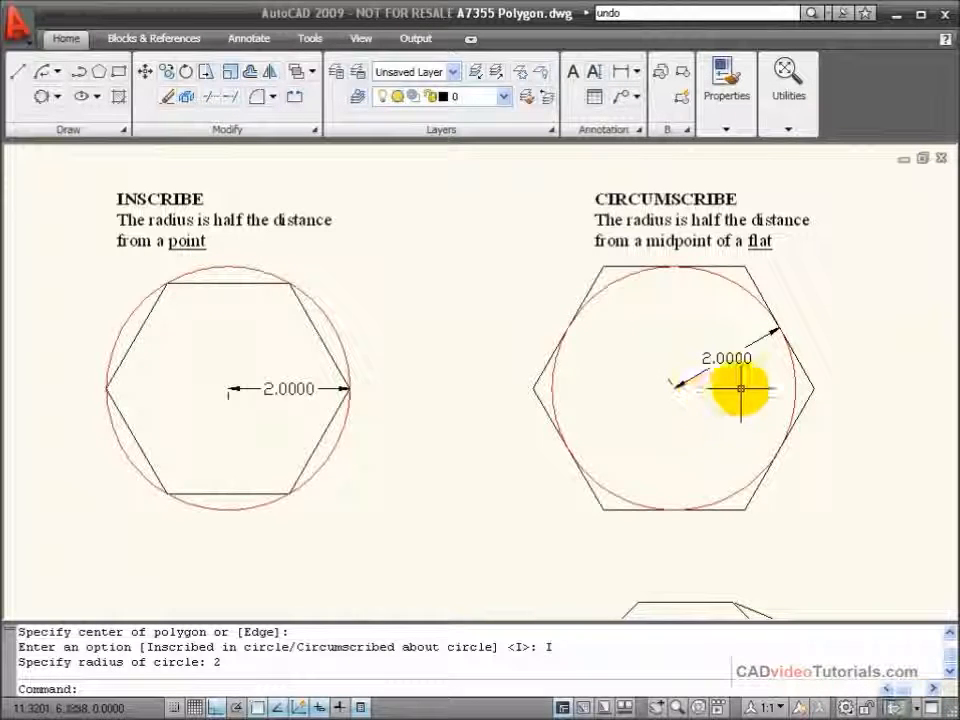
pyautogui.moveTo(438, 290)
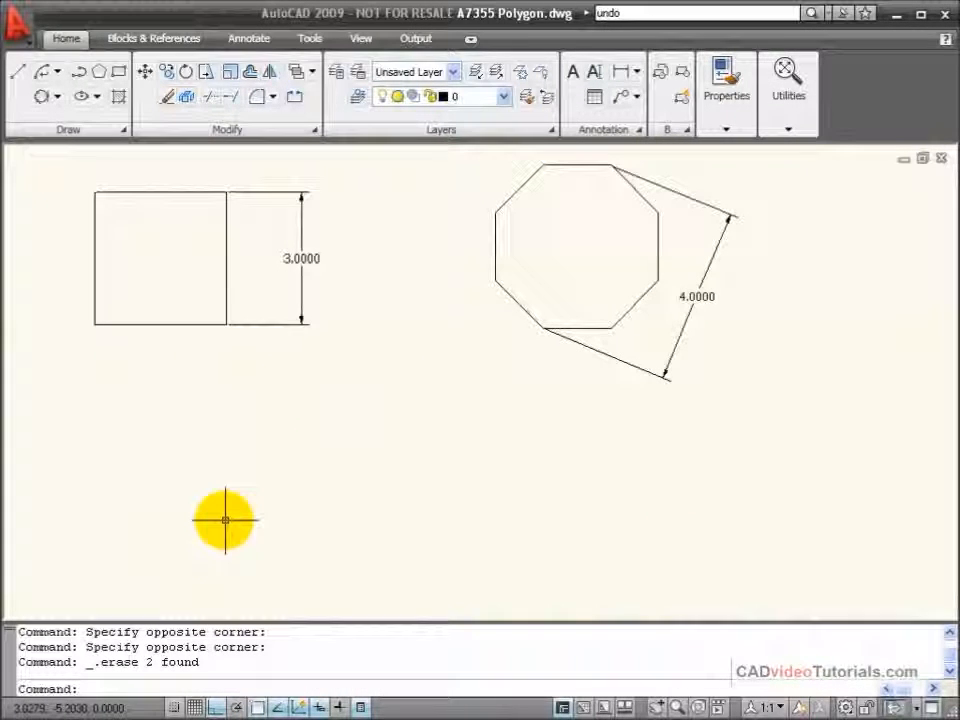
pyautogui.moveTo(230, 516)
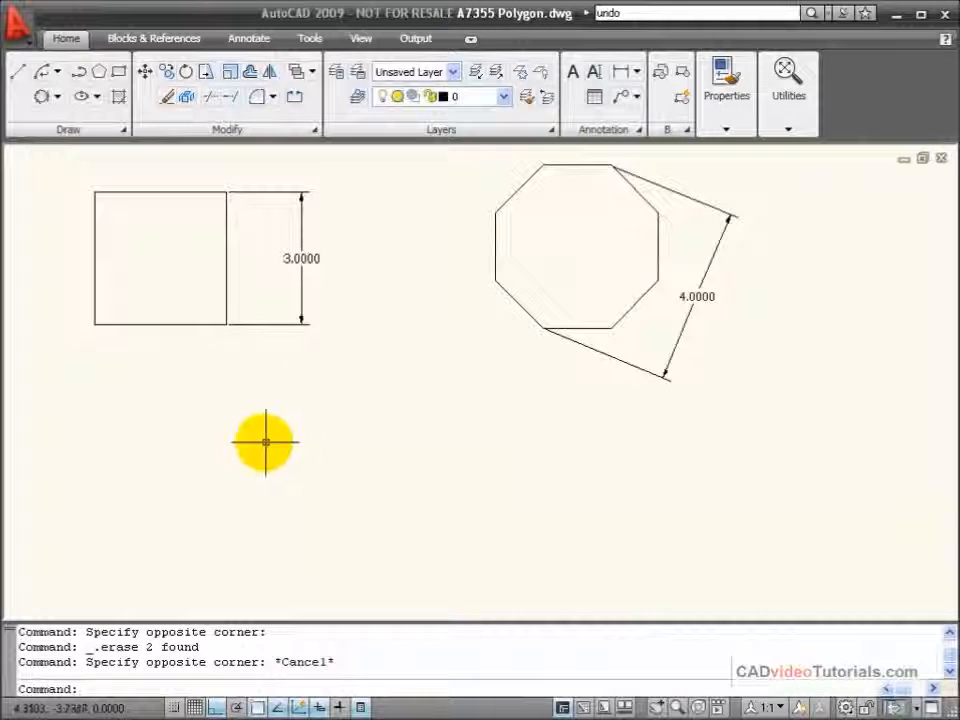
pyautogui.moveTo(196, 420)
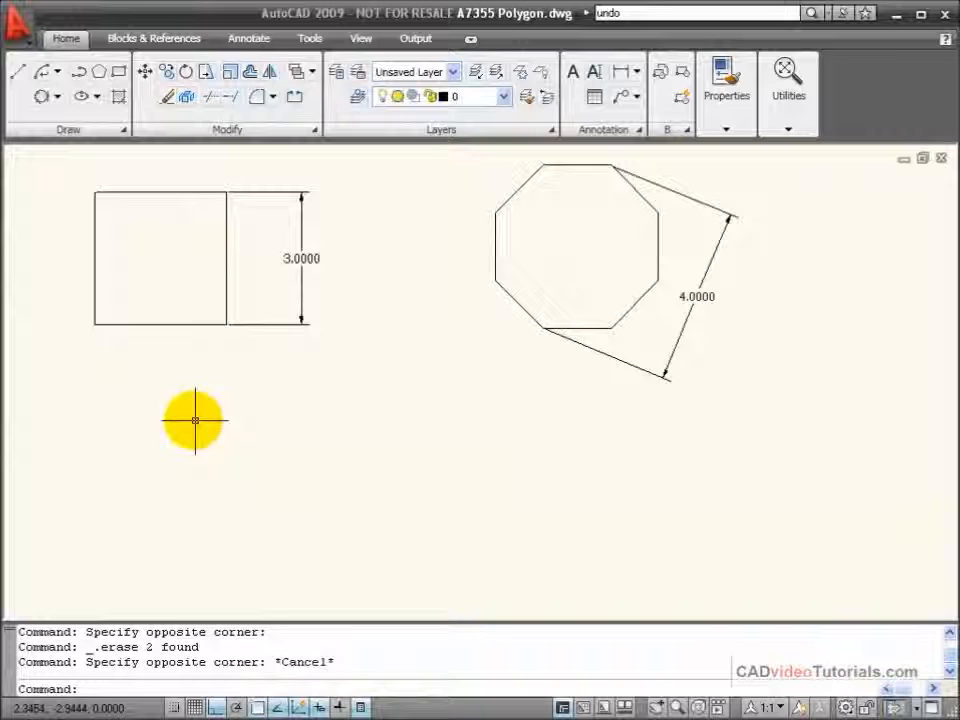
pyautogui.moveTo(408, 350)
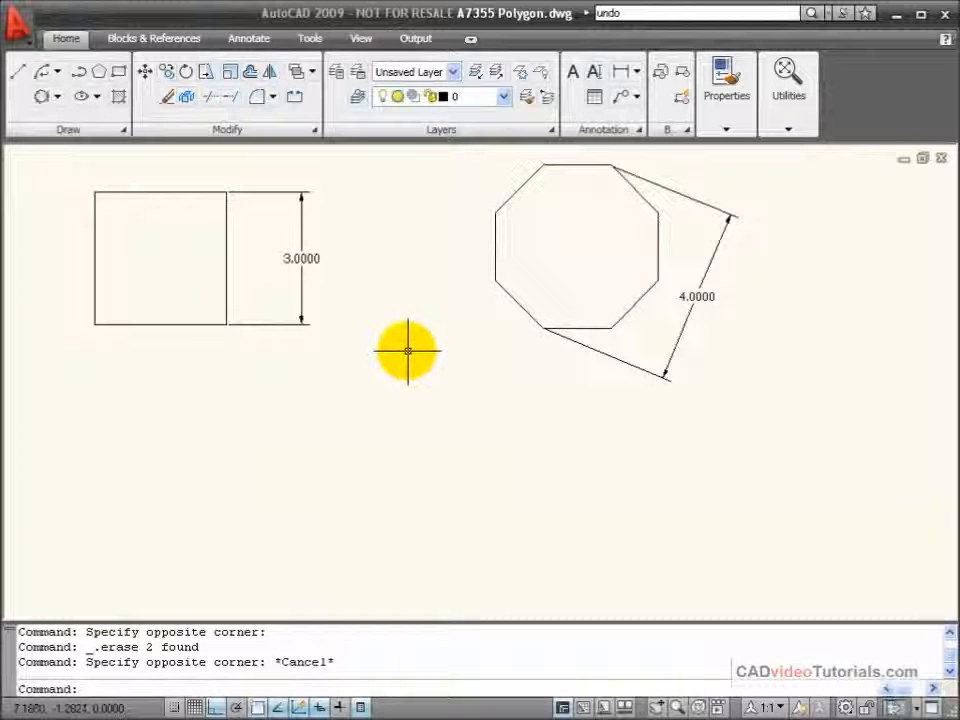
pyautogui.moveTo(164, 240)
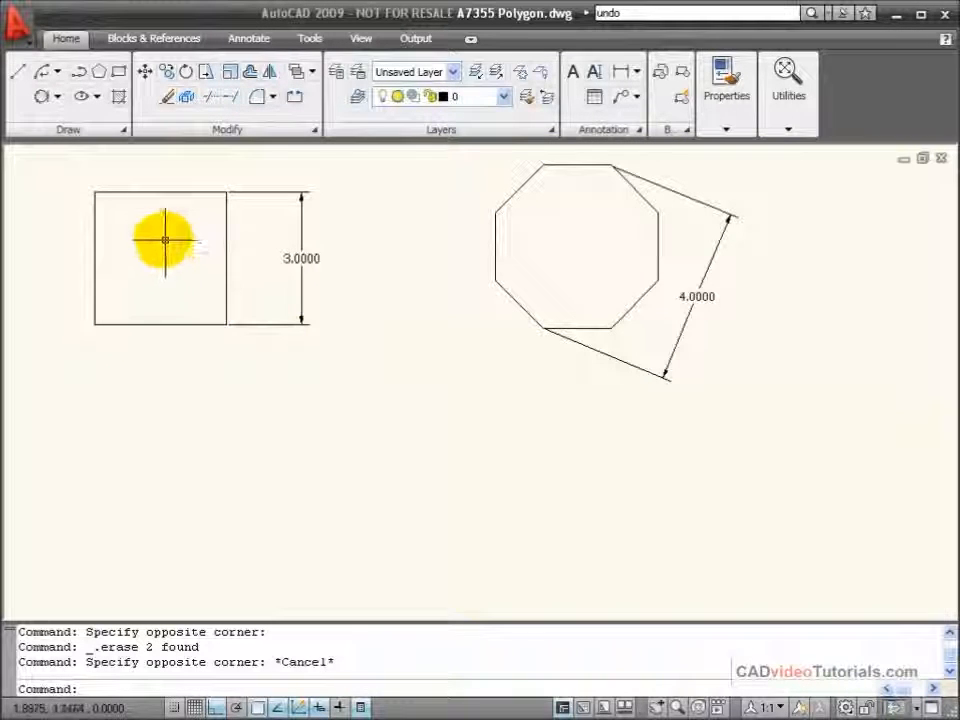
pyautogui.moveTo(392, 298)
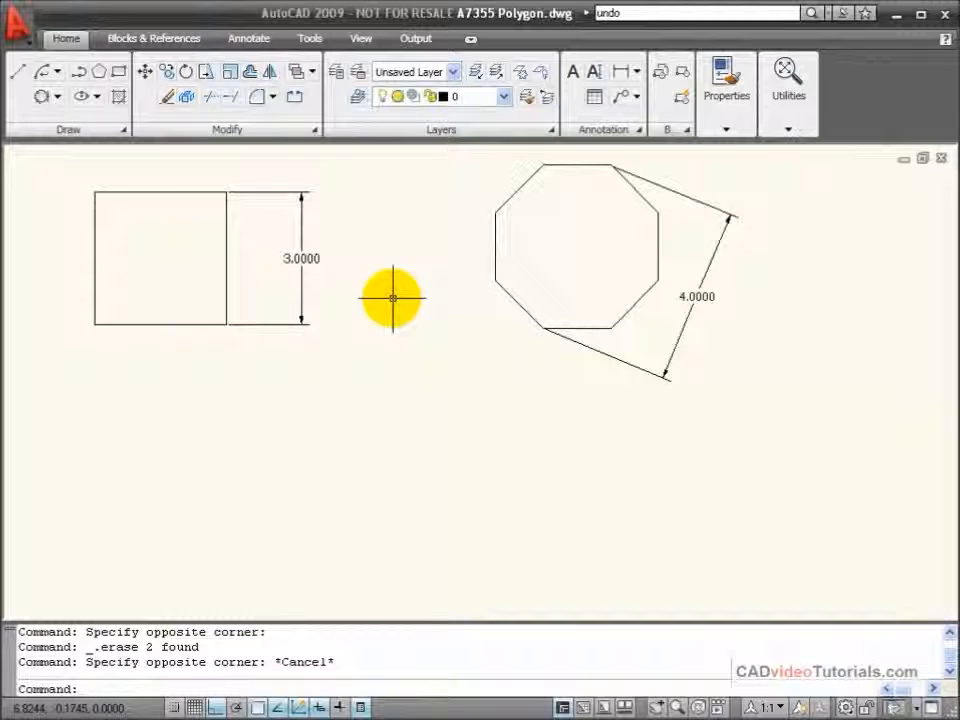
pyautogui.moveTo(374, 302)
pyautogui.write('4')
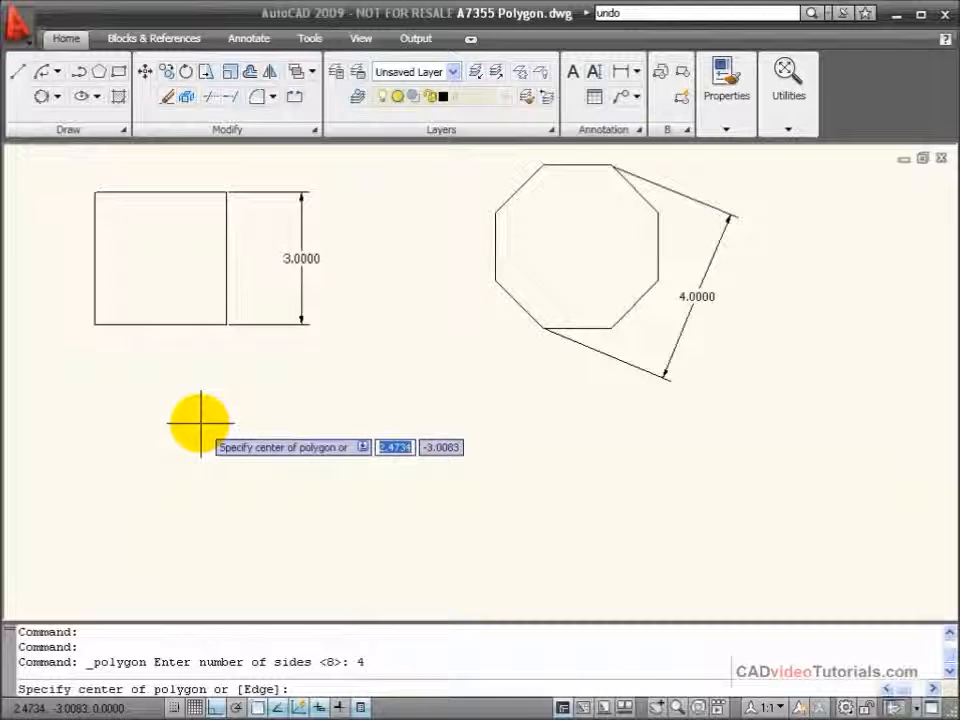
pyautogui.moveTo(192, 464)
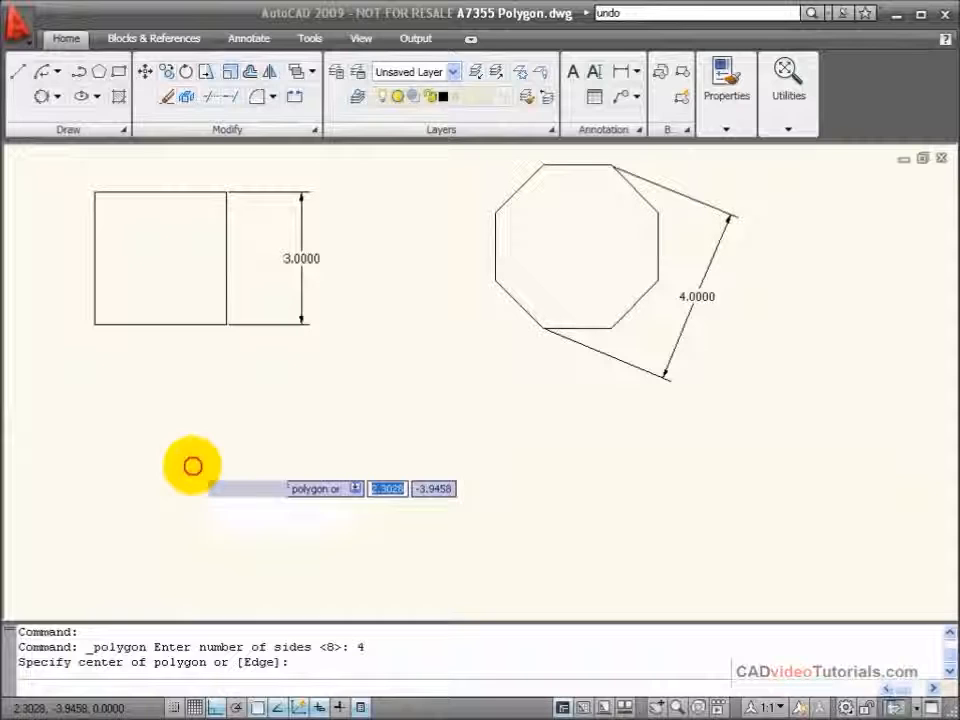
# Step: Place the 4-sided polygon's centre below the first square
pyautogui.click(192, 466)
pyautogui.write('C')
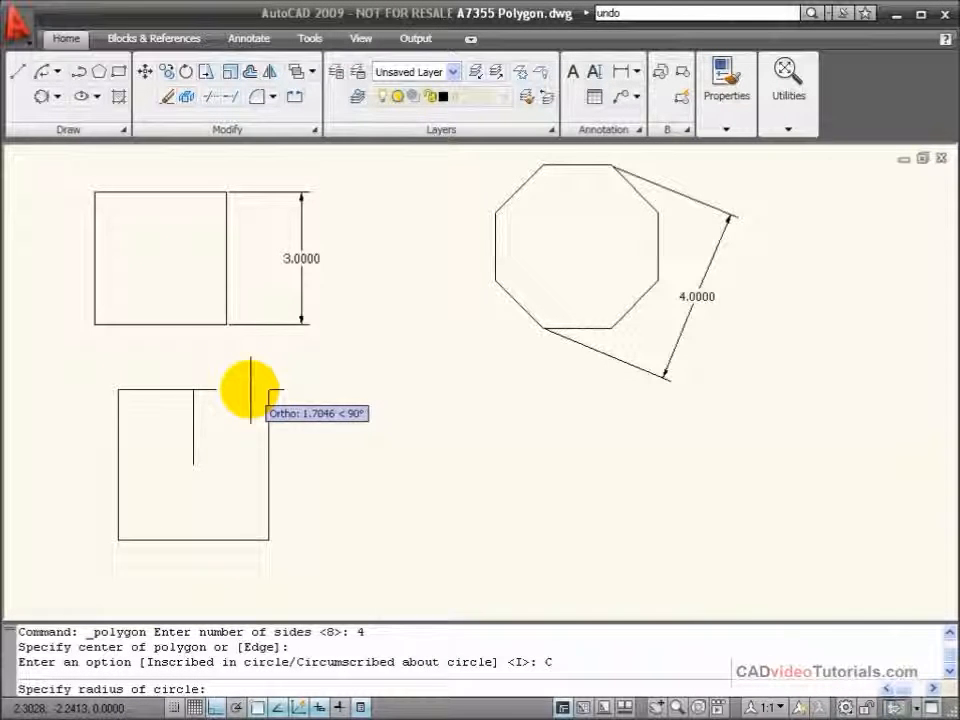
pyautogui.moveTo(230, 390)
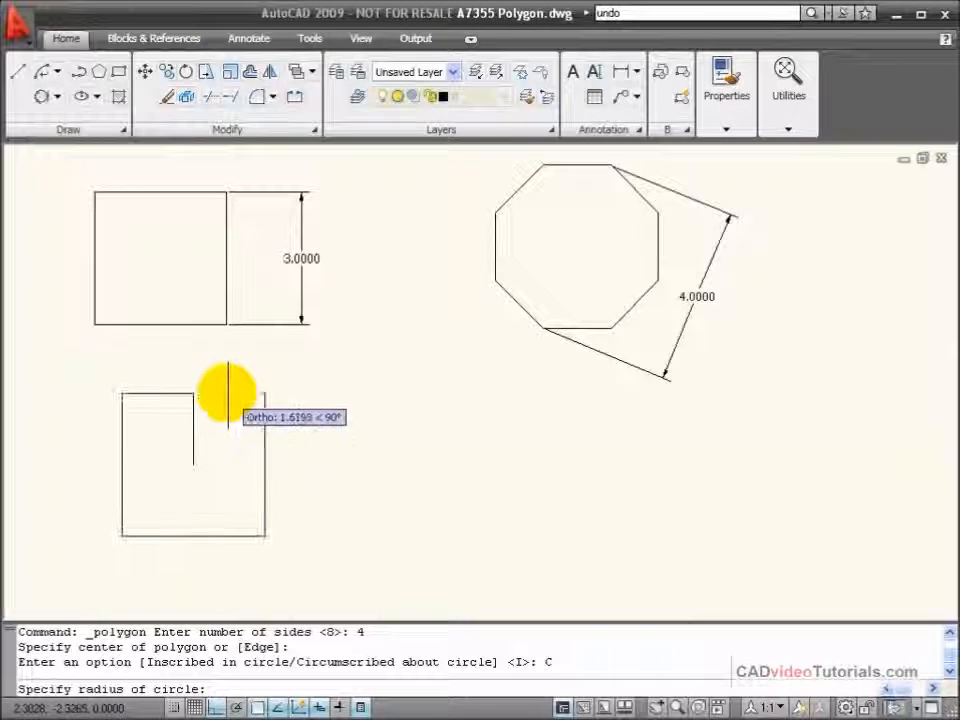
pyautogui.moveTo(230, 390)
pyautogui.write('1.5')
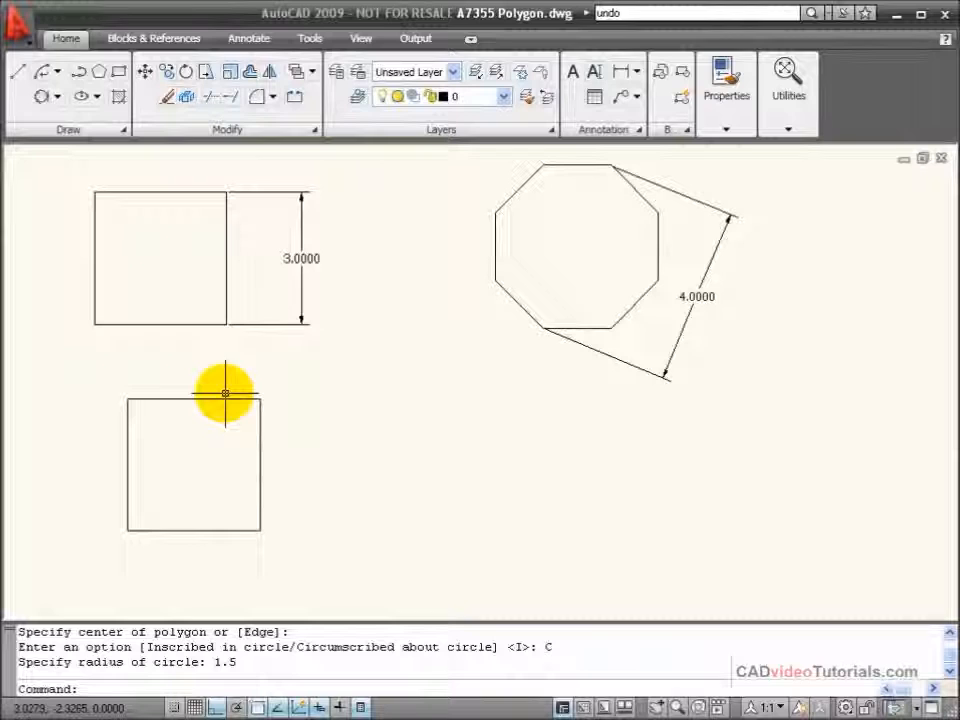
pyautogui.moveTo(276, 444)
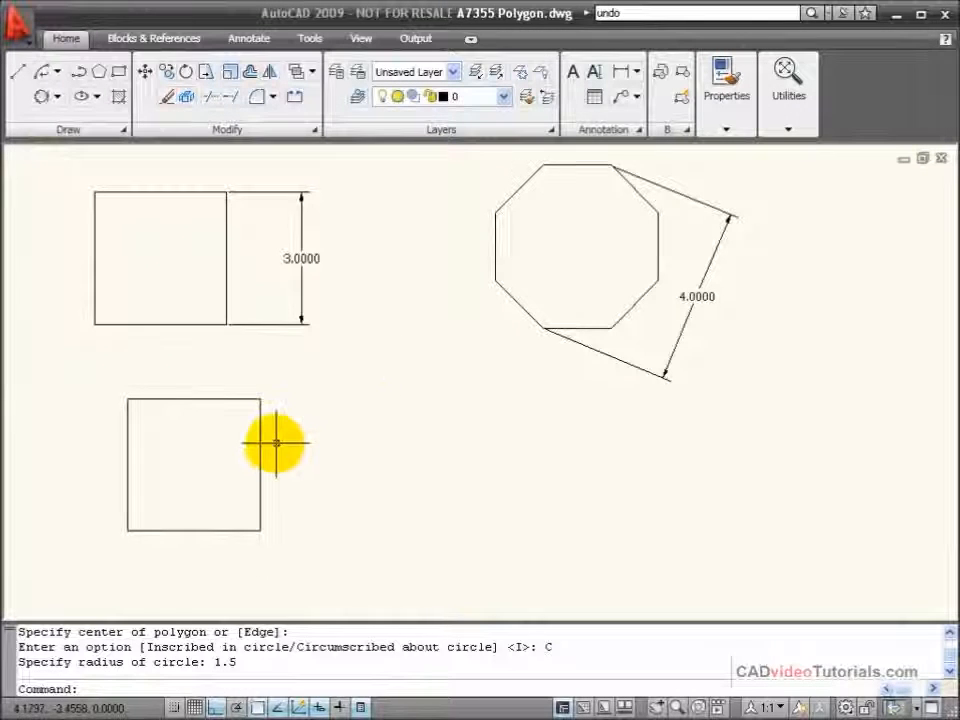
pyautogui.moveTo(748, 328)
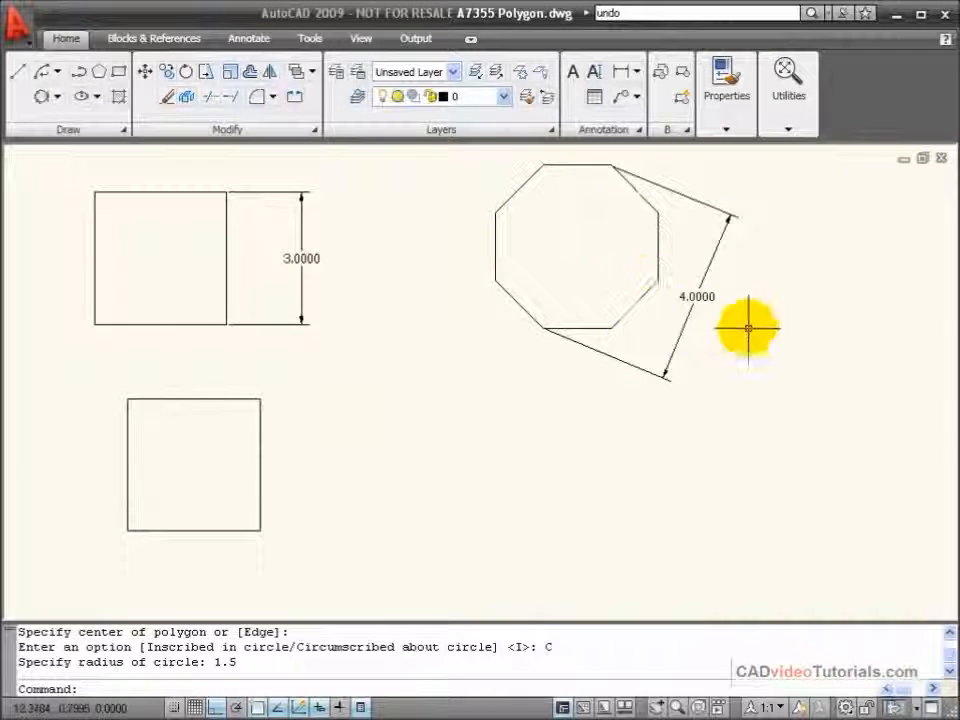
pyautogui.moveTo(550, 304)
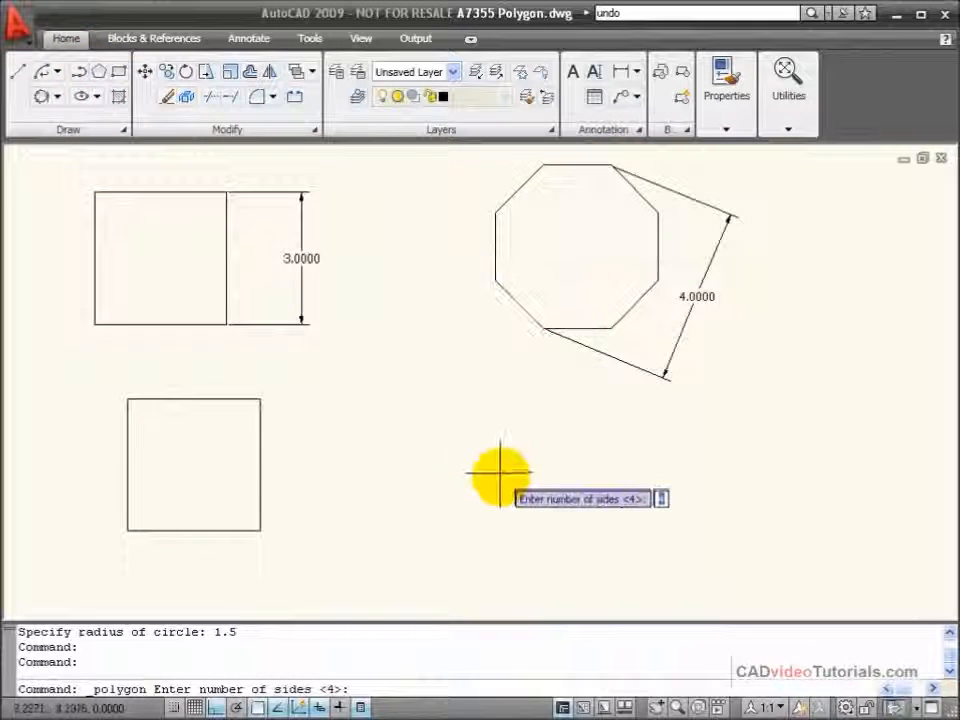
pyautogui.moveTo(570, 458)
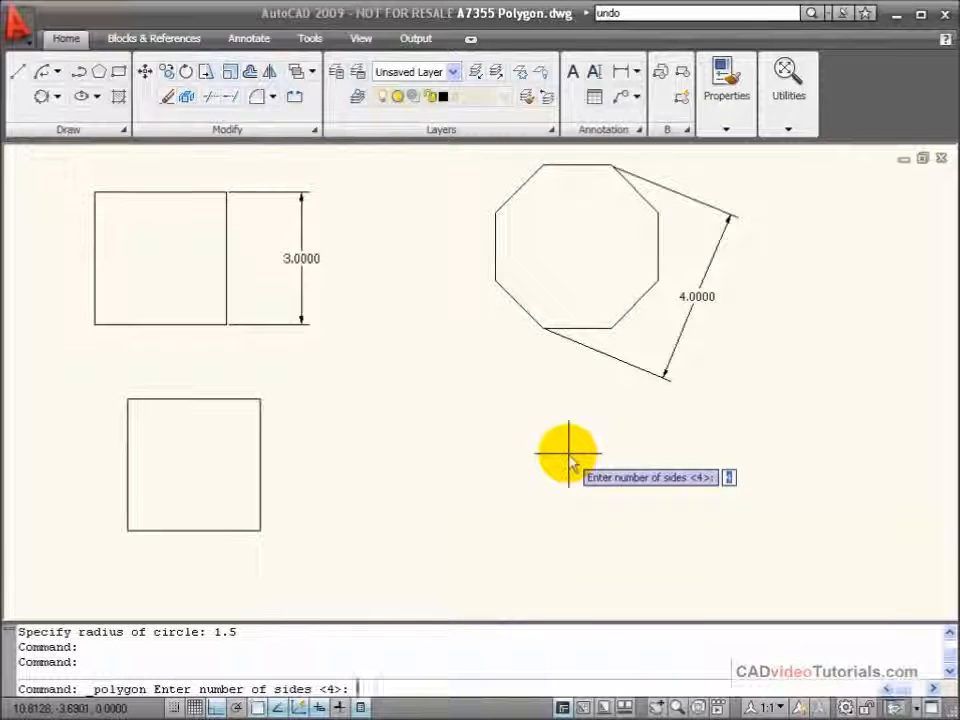
# Step: Draw an 8-sided polygon inscribed in a radius-2 circle centred below the large octagon
pyautogui.write('8')
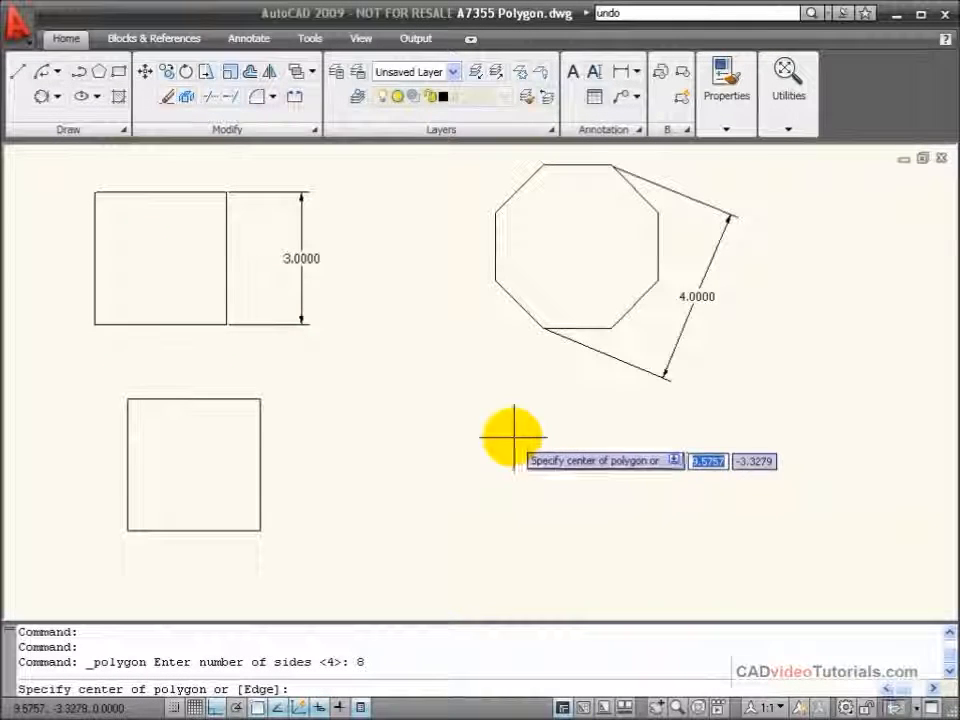
pyautogui.click(510, 444)
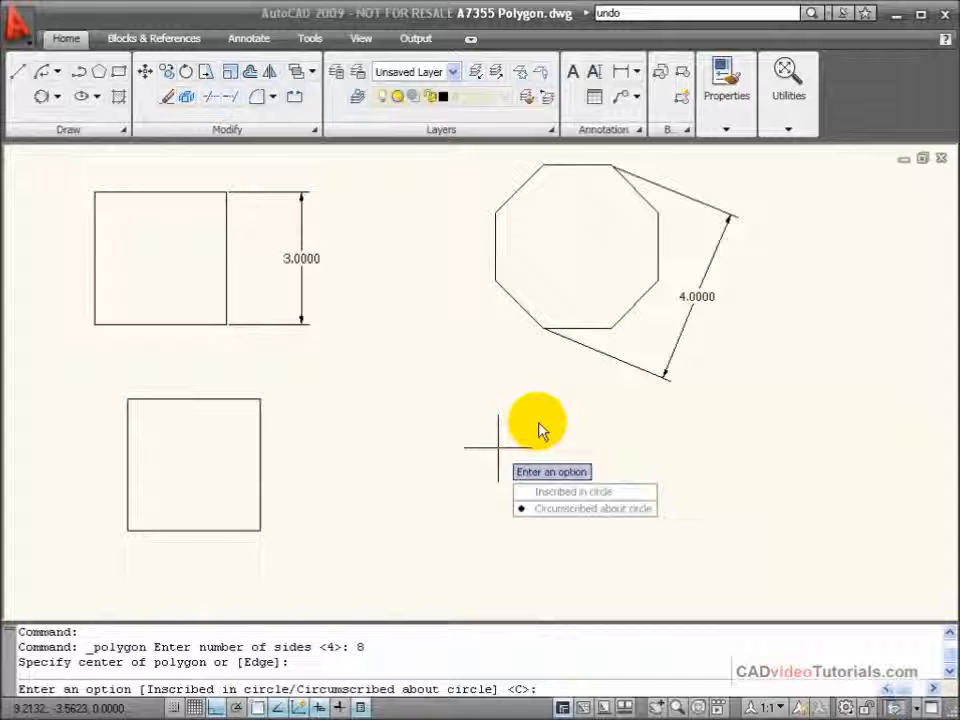
pyautogui.moveTo(620, 170)
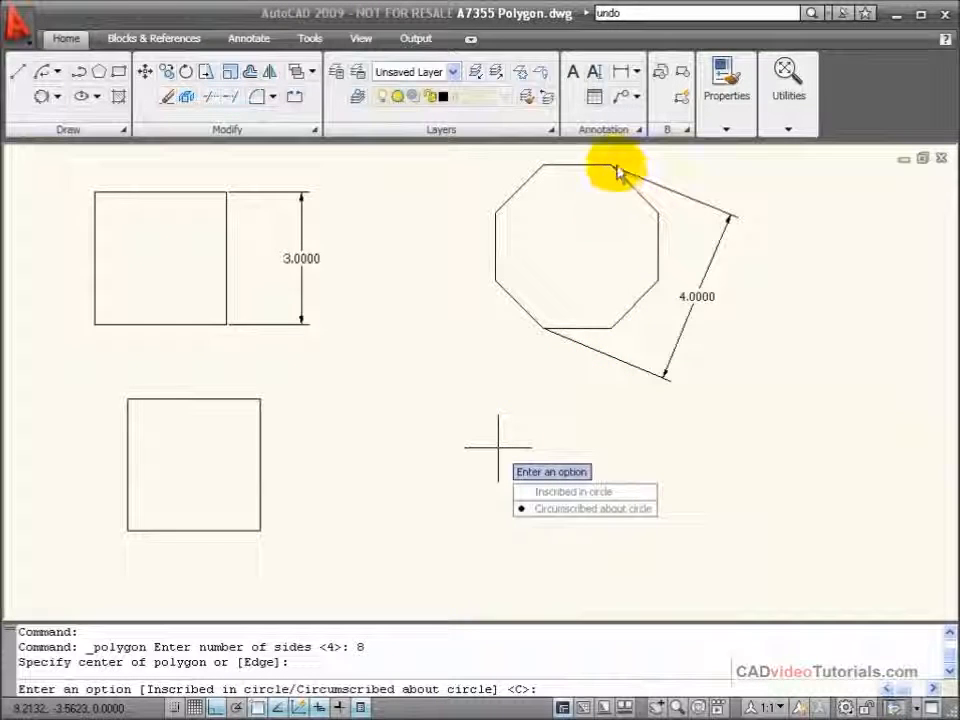
pyautogui.moveTo(572, 492)
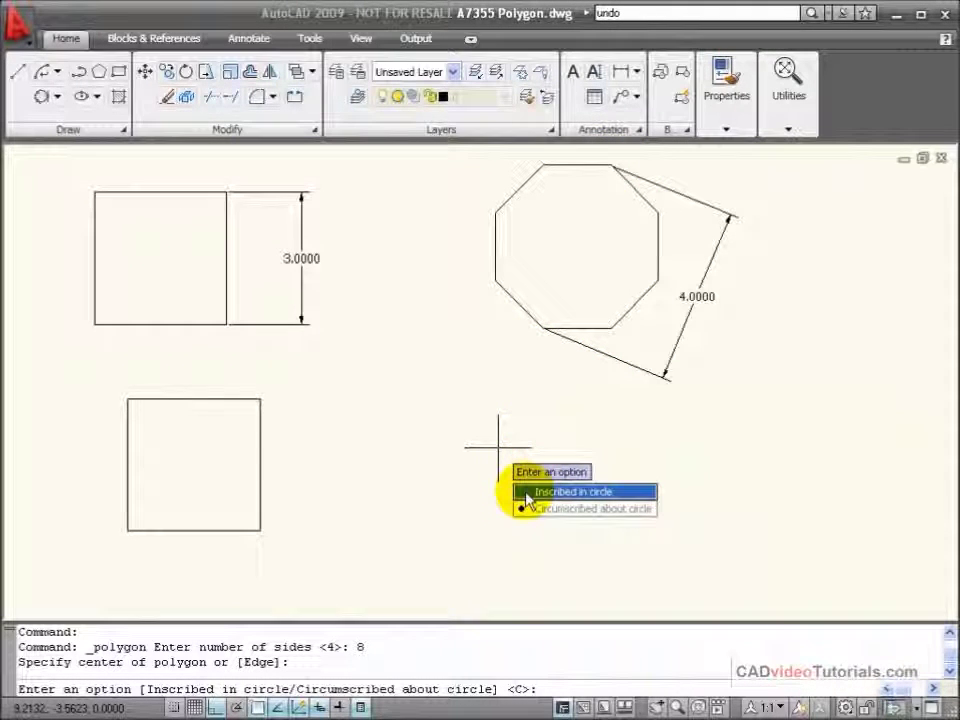
pyautogui.click(572, 492)
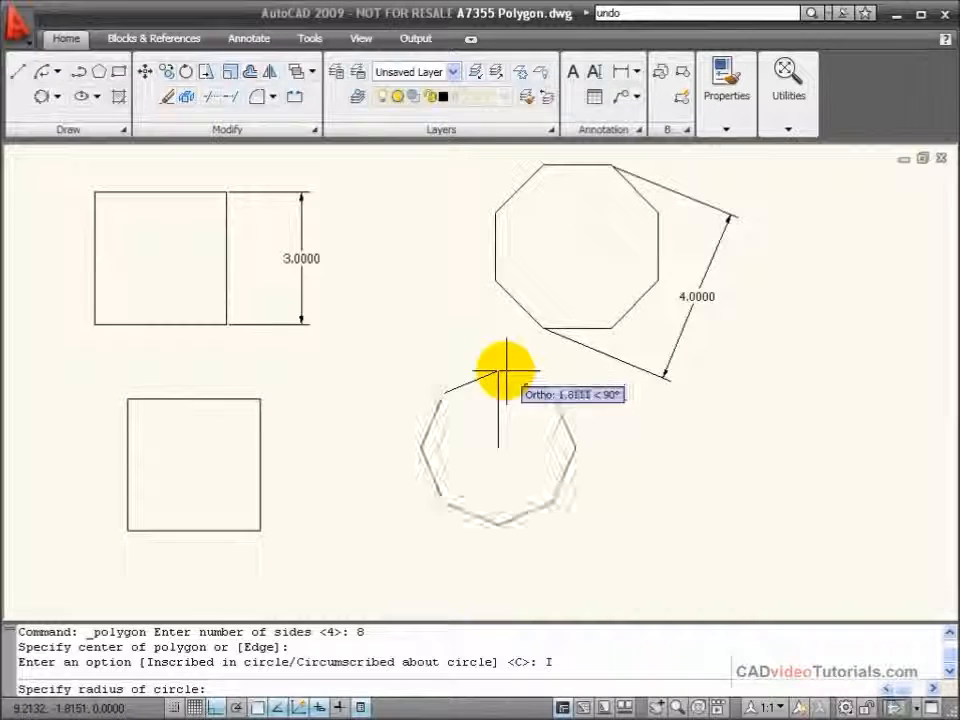
pyautogui.moveTo(480, 364)
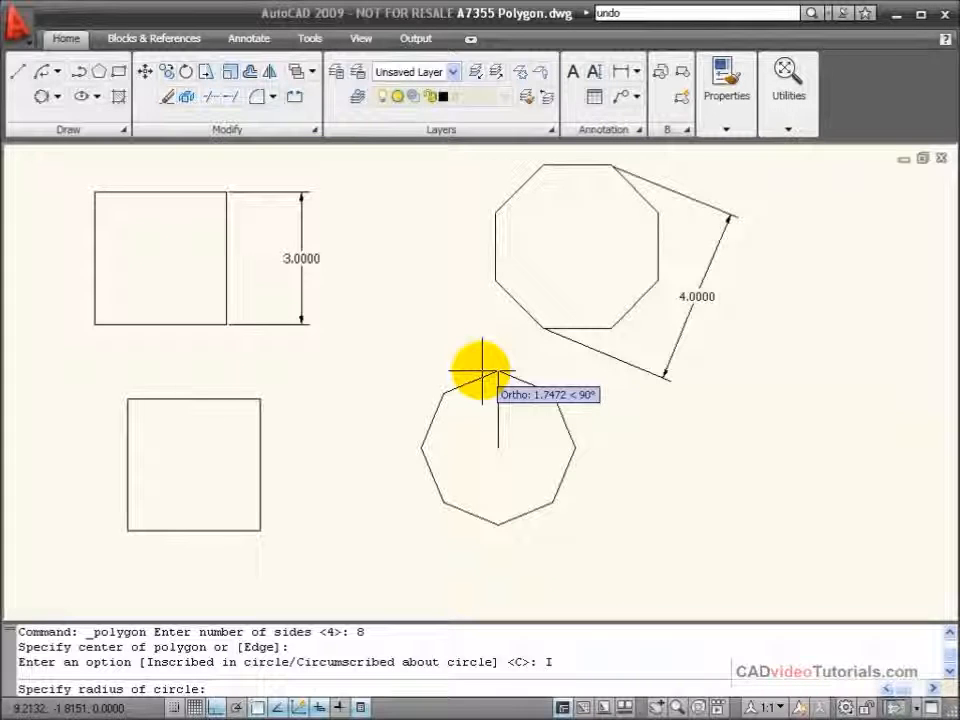
pyautogui.write('4')
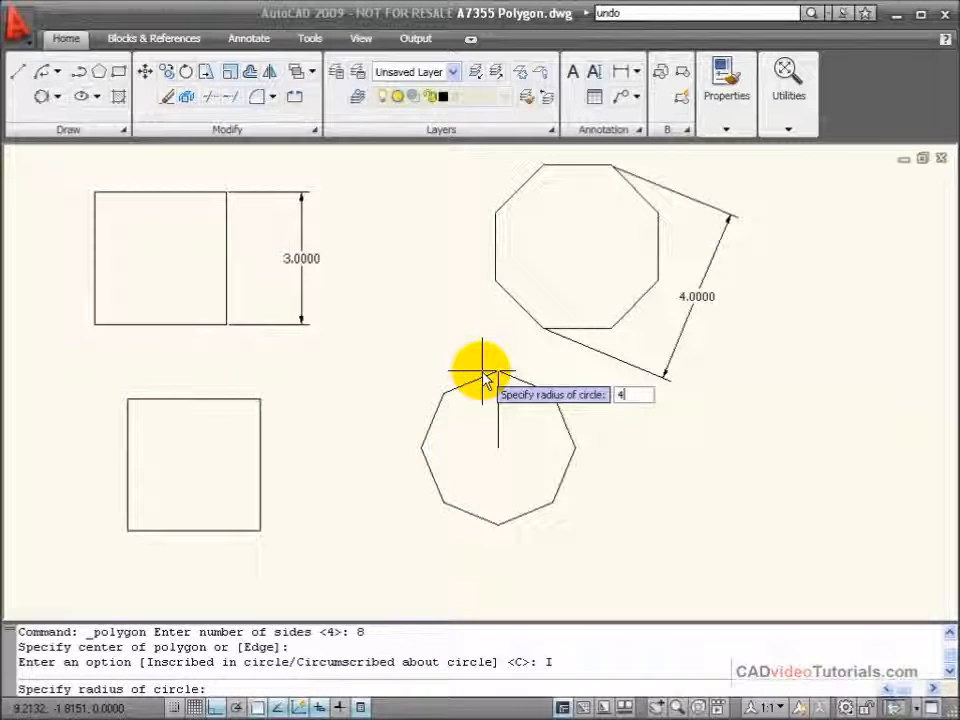
pyautogui.write('2')
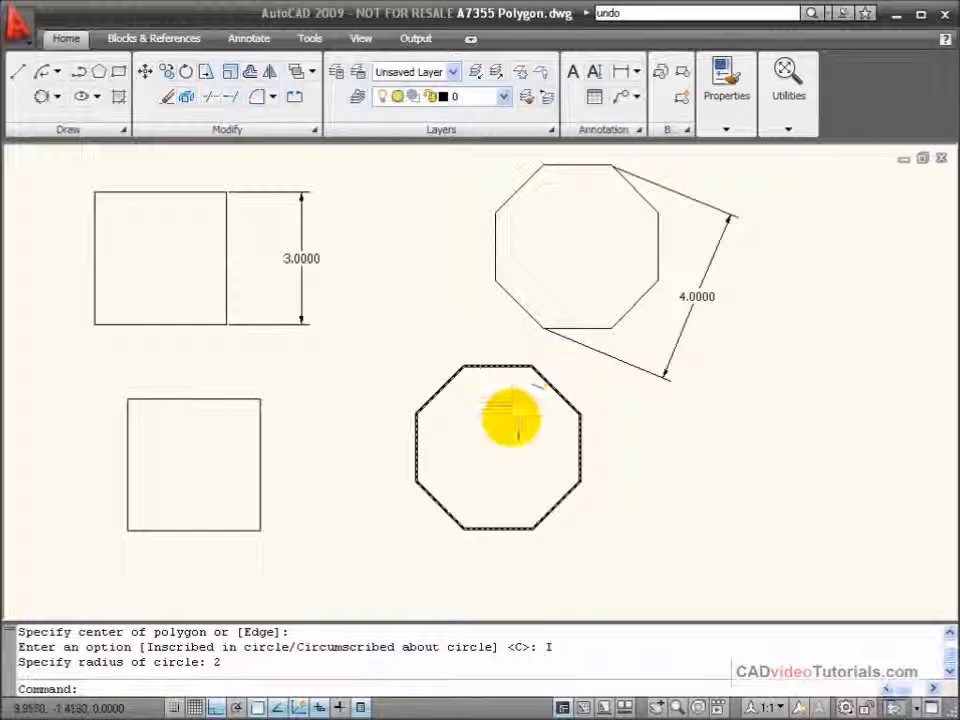
pyautogui.moveTo(804, 364)
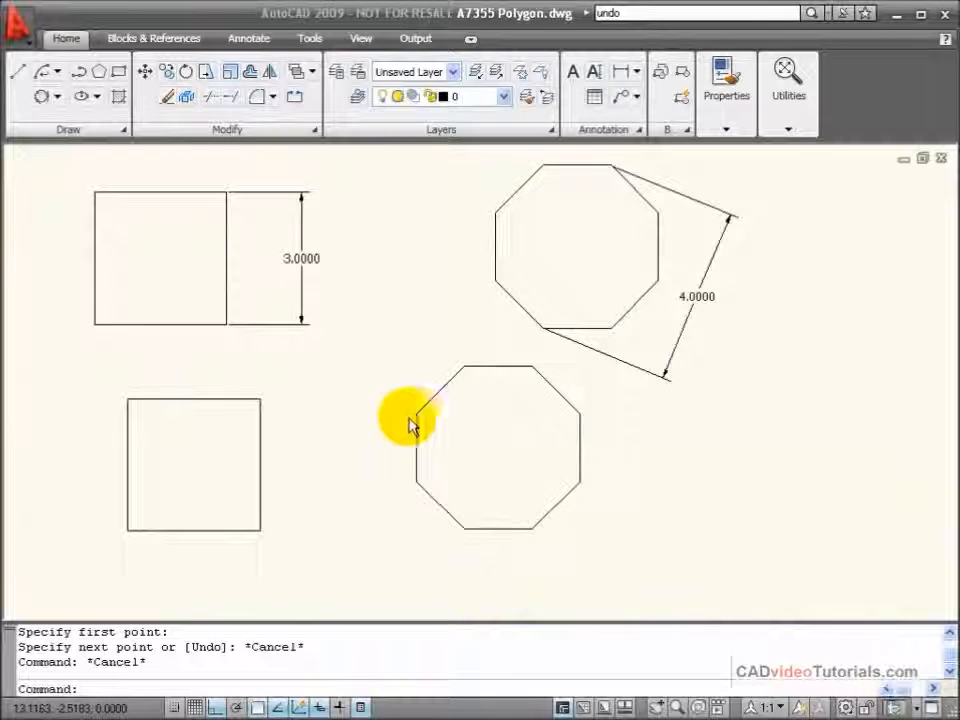
pyautogui.moveTo(384, 396)
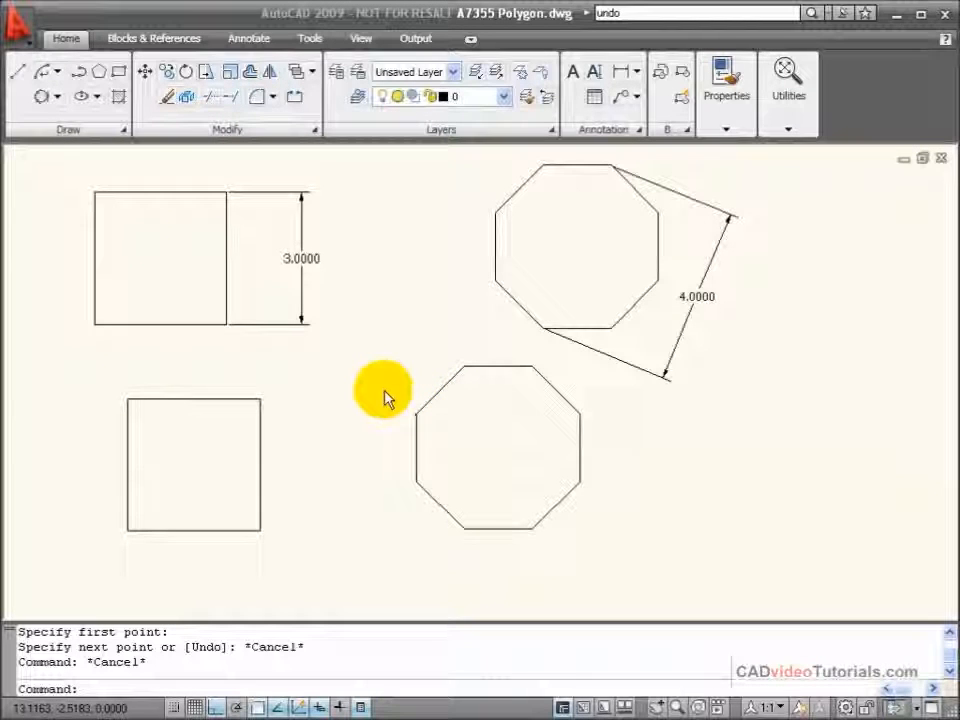
pyautogui.moveTo(318, 440)
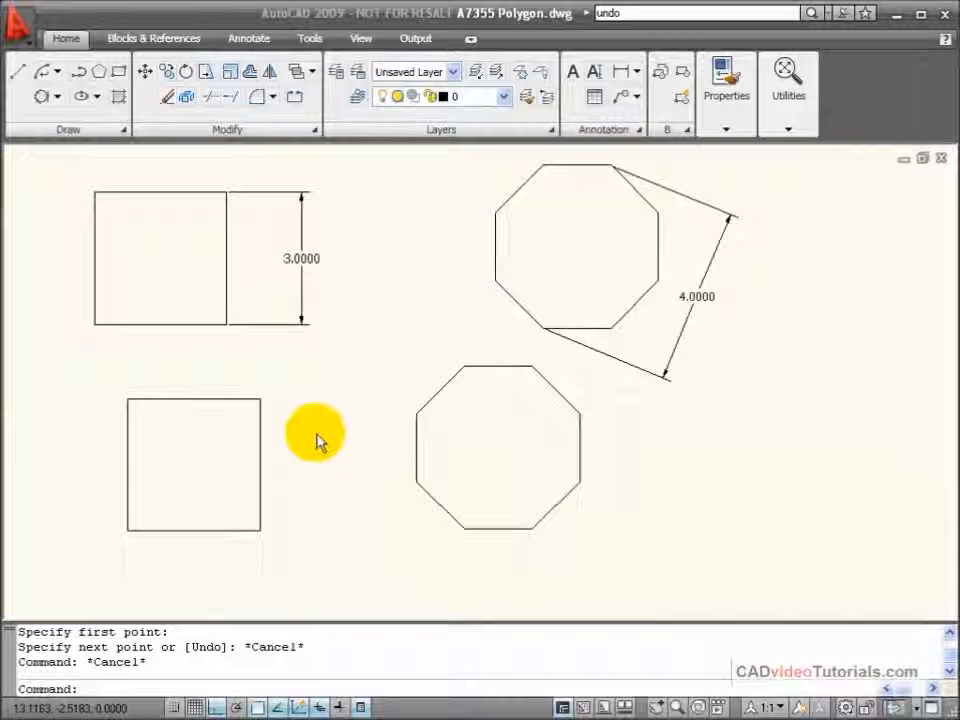
pyautogui.moveTo(420, 360)
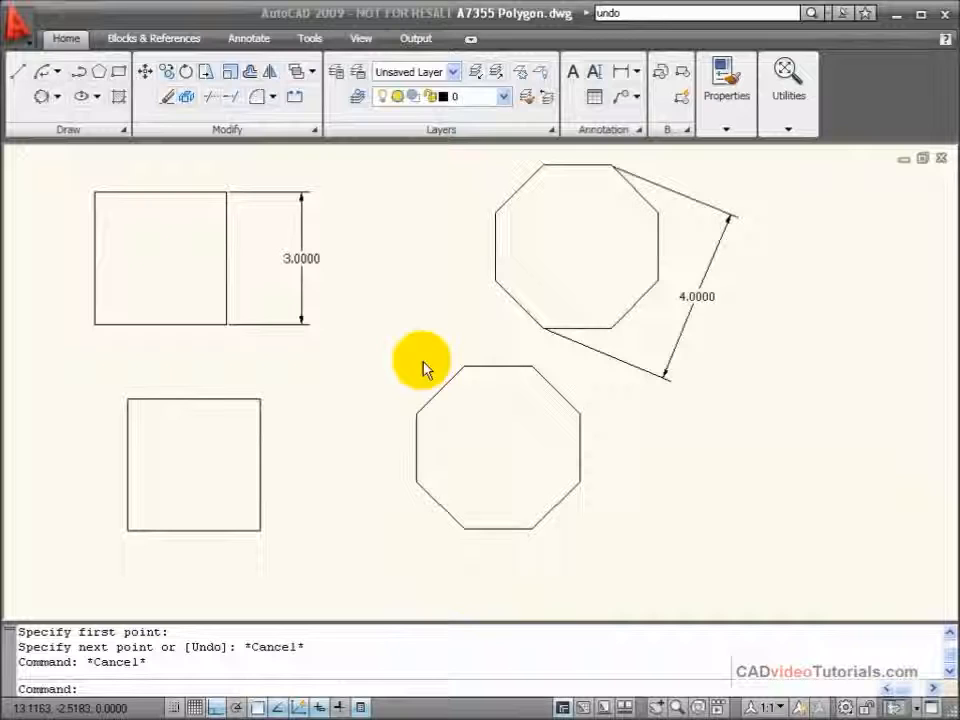
pyautogui.moveTo(436, 400)
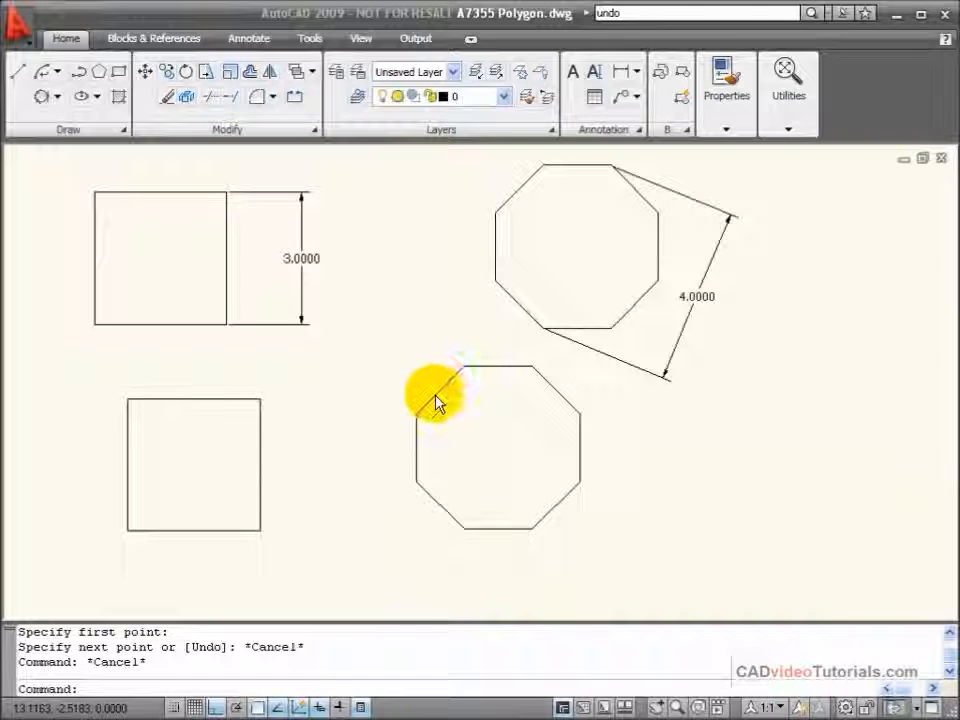
pyautogui.moveTo(350, 388)
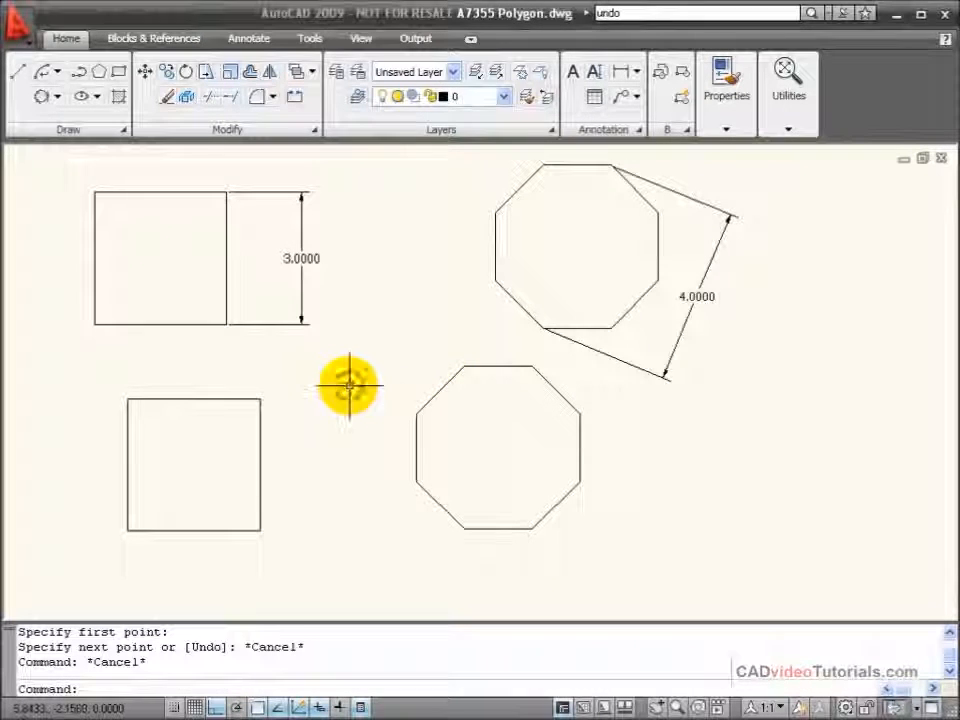
pyautogui.moveTo(482, 340)
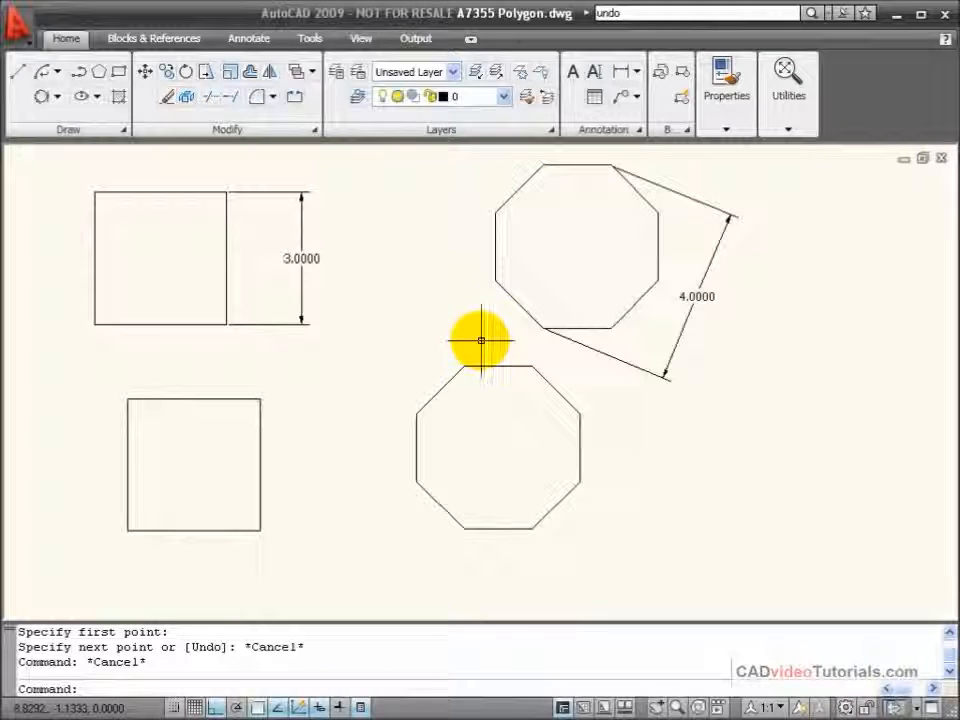
pyautogui.click(490, 364)
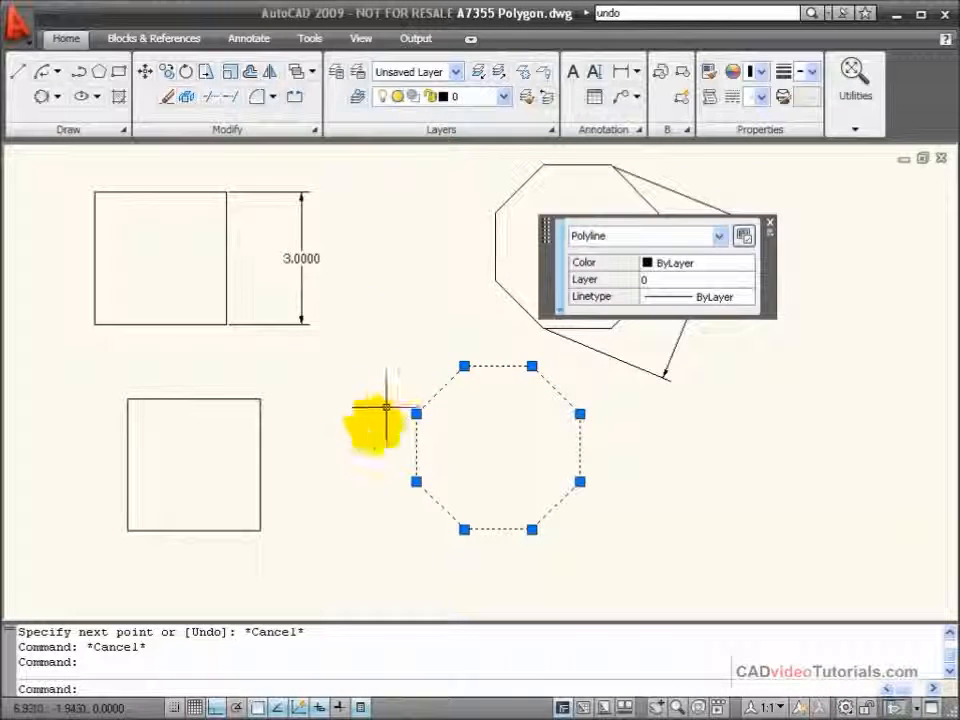
pyautogui.moveTo(396, 330)
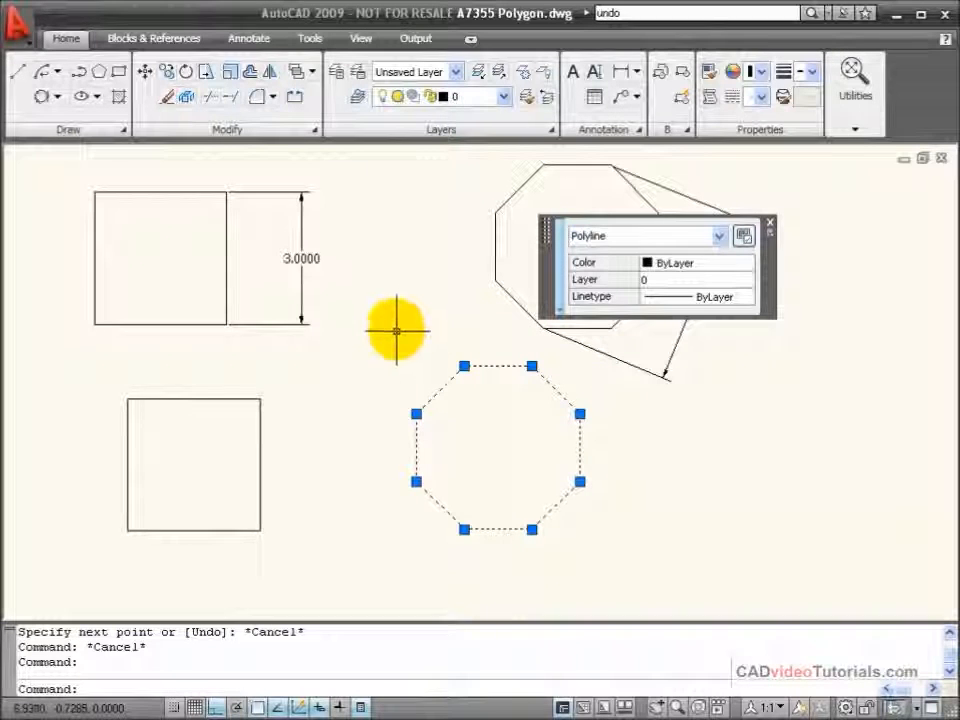
pyautogui.moveTo(424, 376)
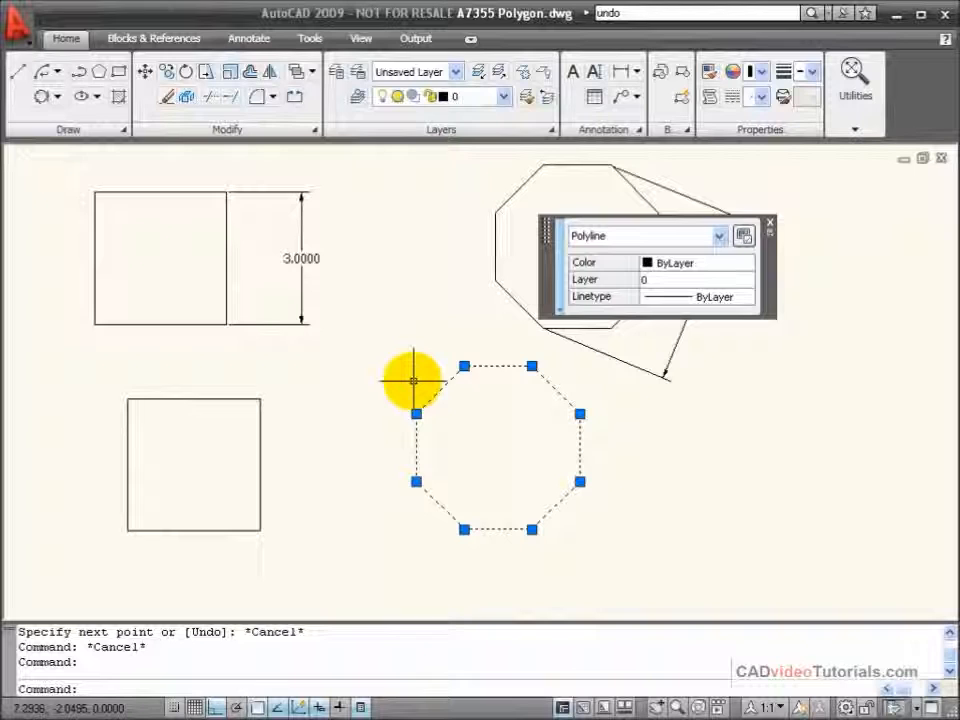
pyautogui.press('Escape')
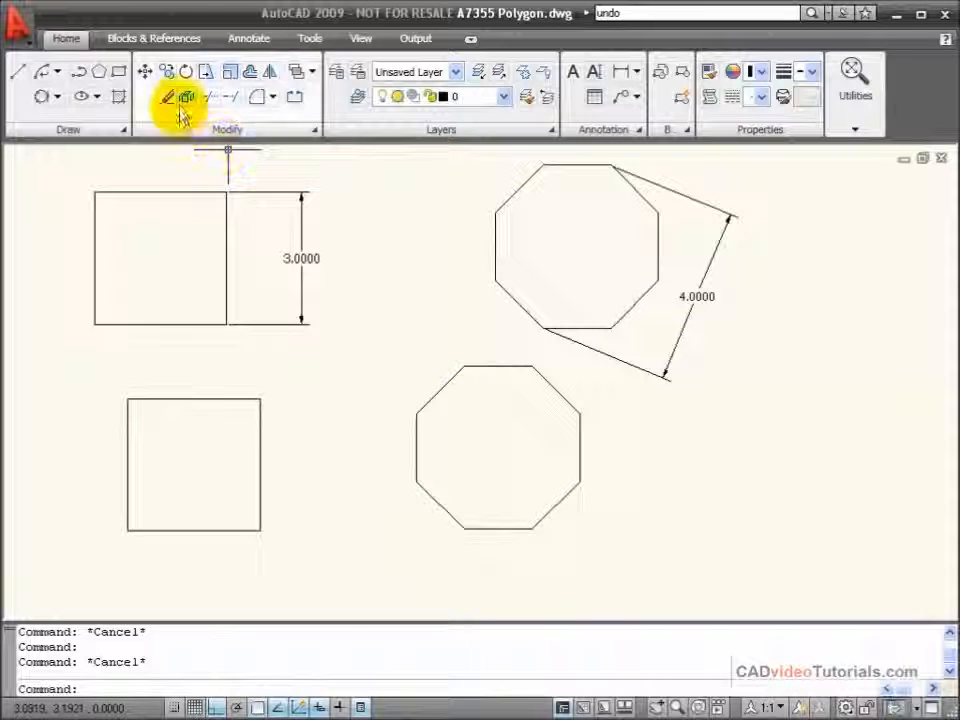
# Step: Explode the lower octagon and select one edge to confirm it is a separate Line
pyautogui.click(168, 96)
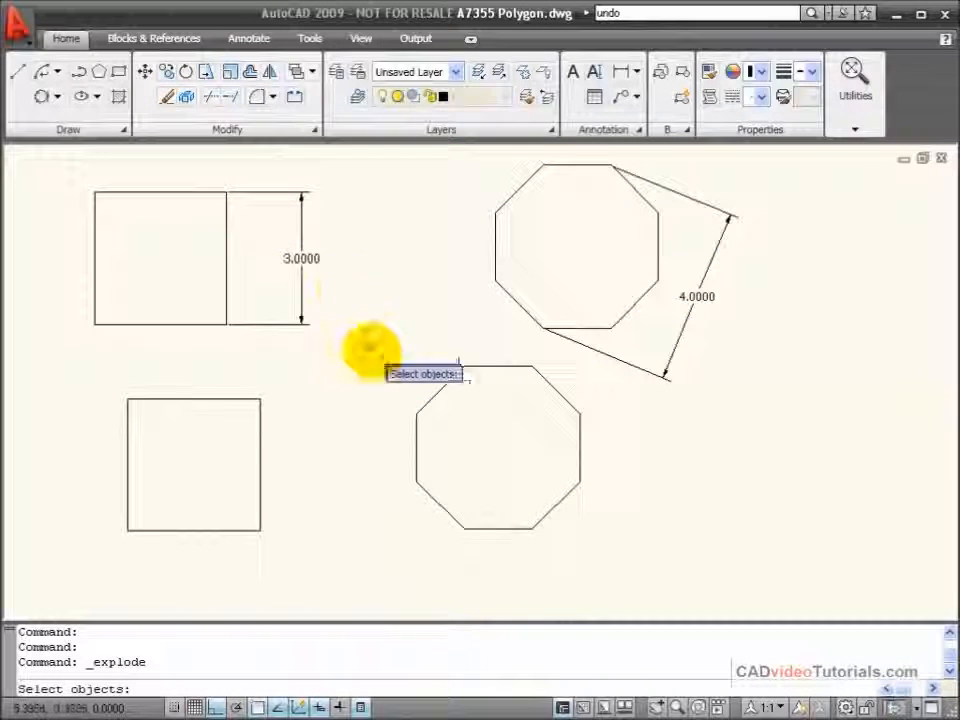
pyautogui.click(496, 450)
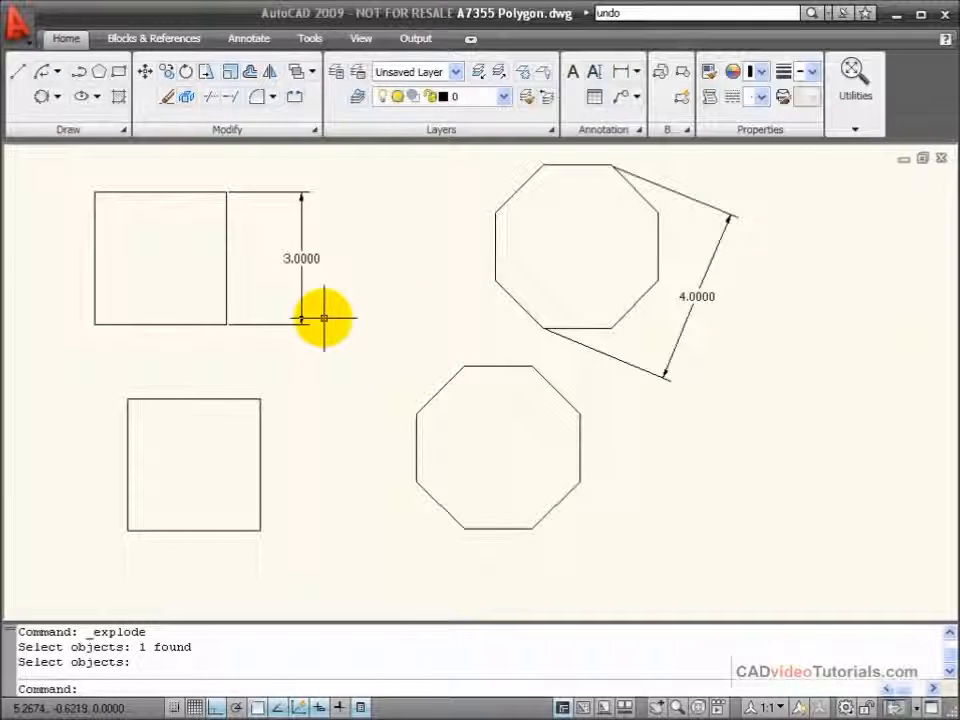
pyautogui.moveTo(436, 384)
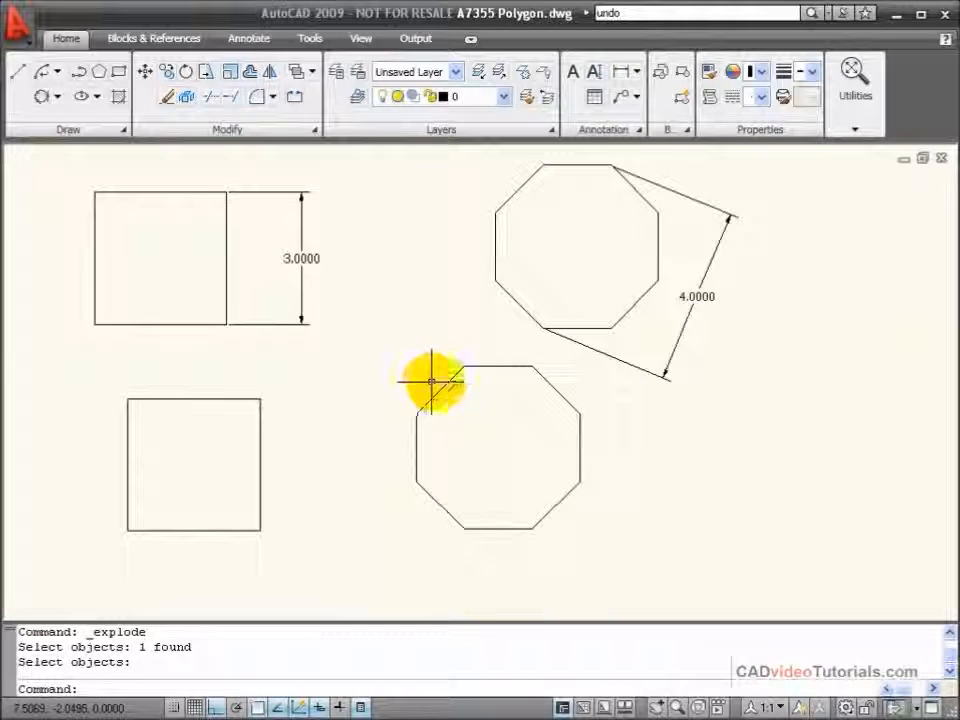
pyautogui.click(438, 390)
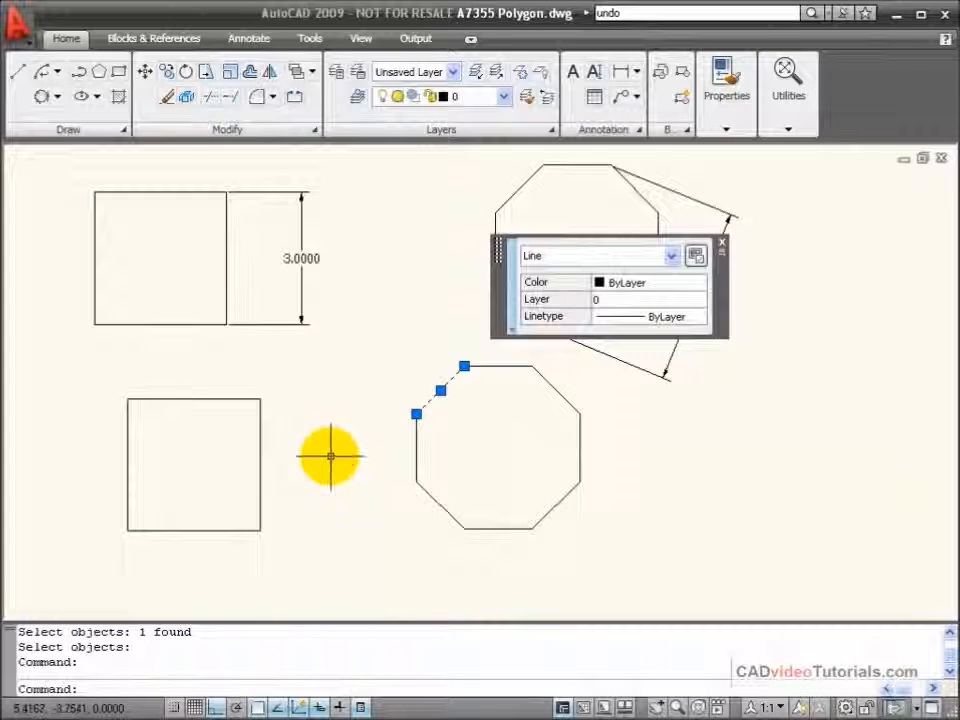
pyautogui.moveTo(328, 430)
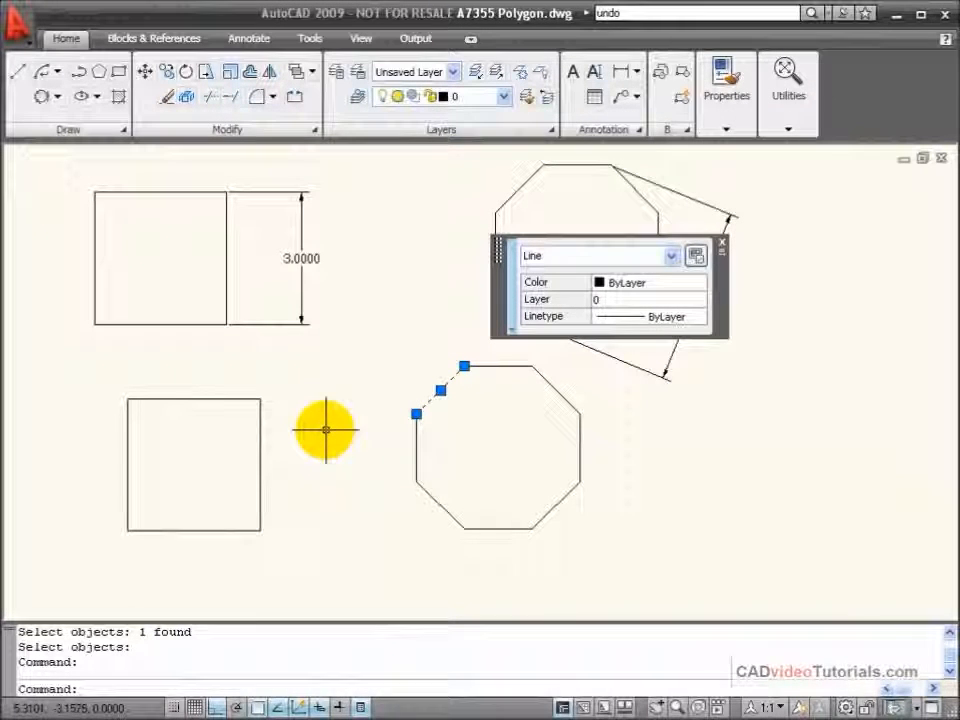
pyautogui.moveTo(316, 382)
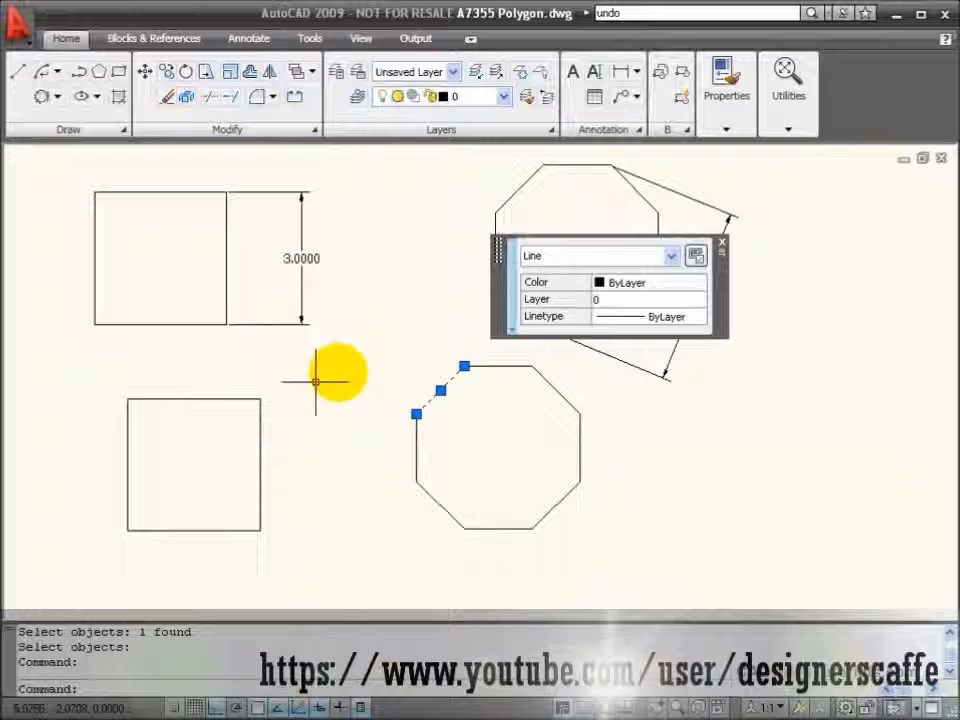